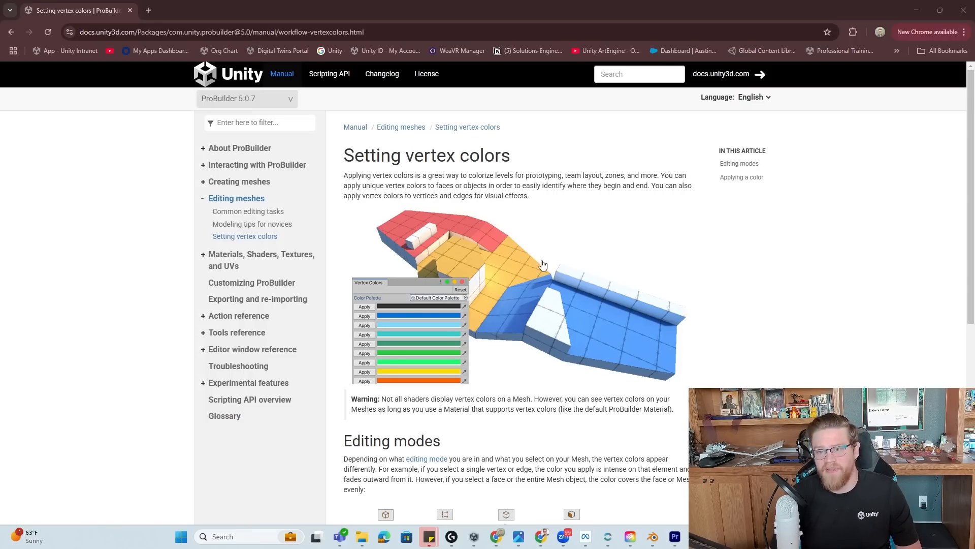
Show ProBuilder 6.0.5 as installed in the Package Manager, then close it.
scroll("down", 3)
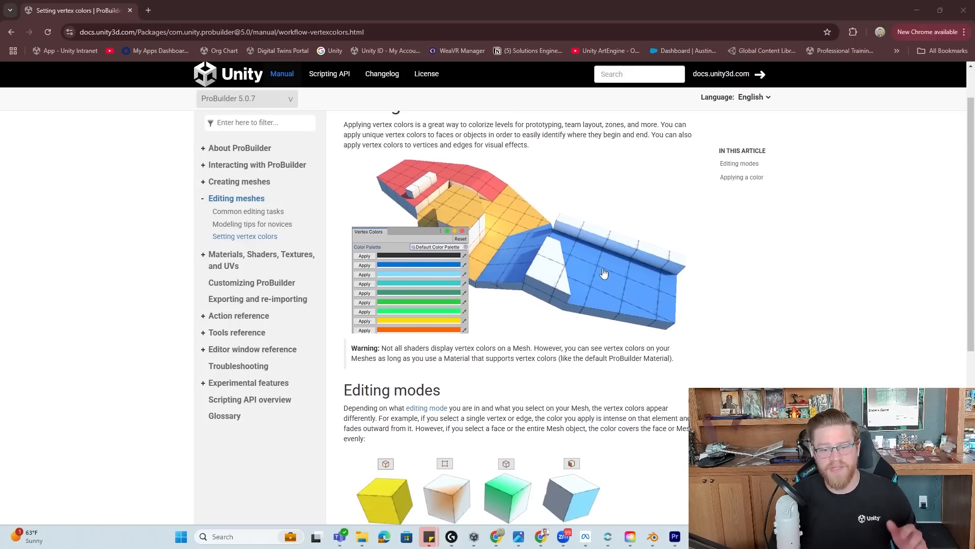
scroll("down", 3)
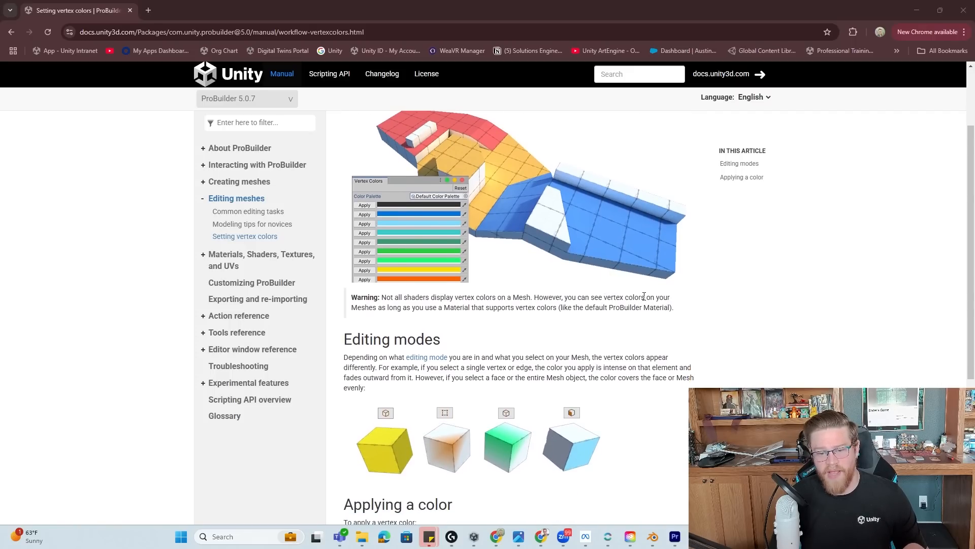
scroll("up", 3)
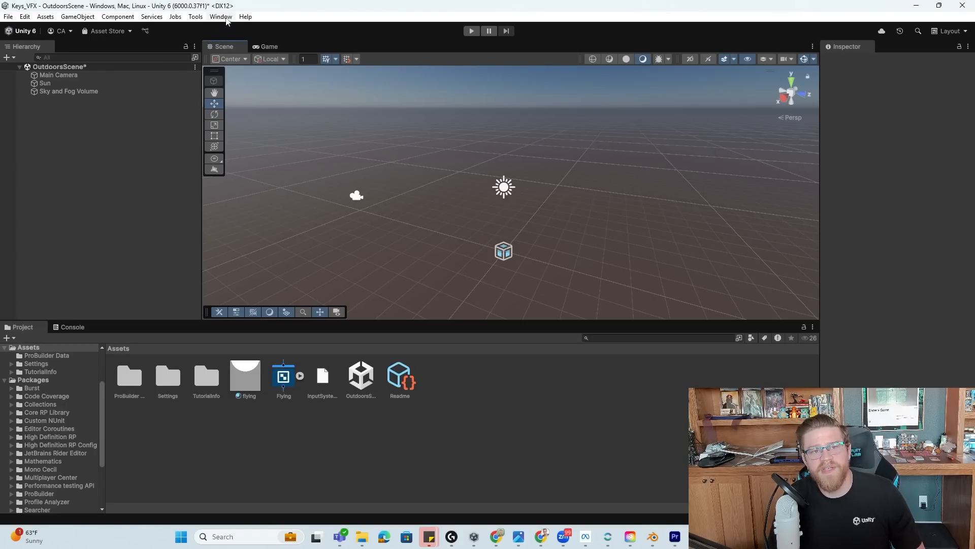
left_click(221, 16)
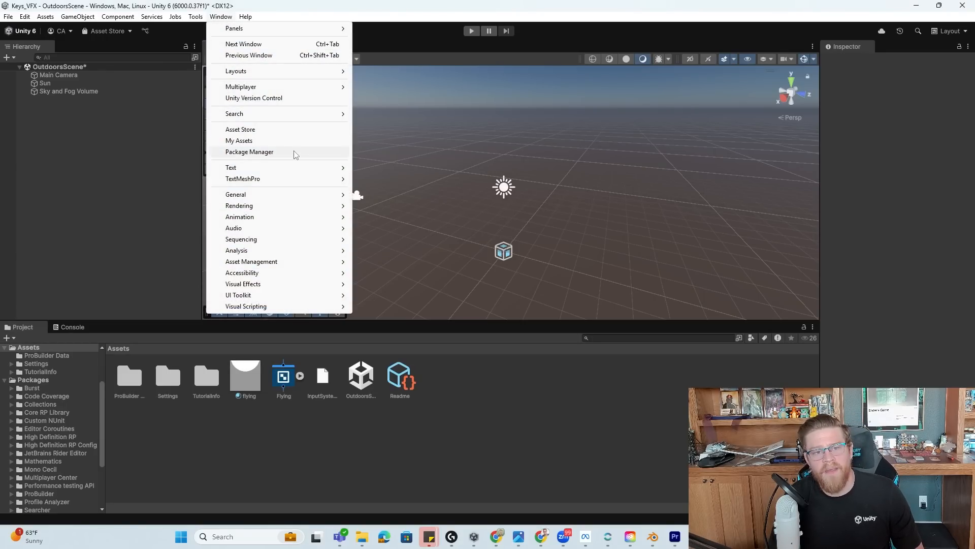
left_click(249, 151)
type("pro")
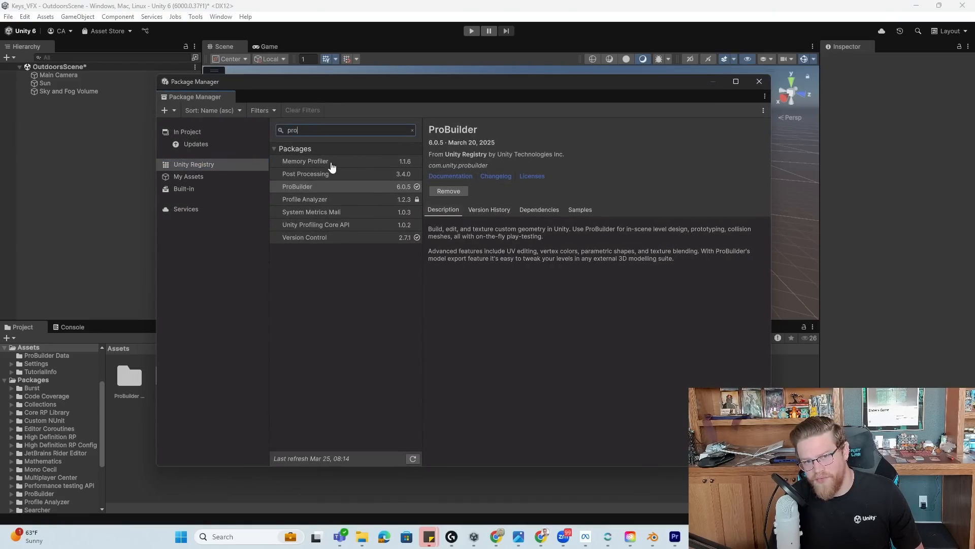
left_click(304, 185)
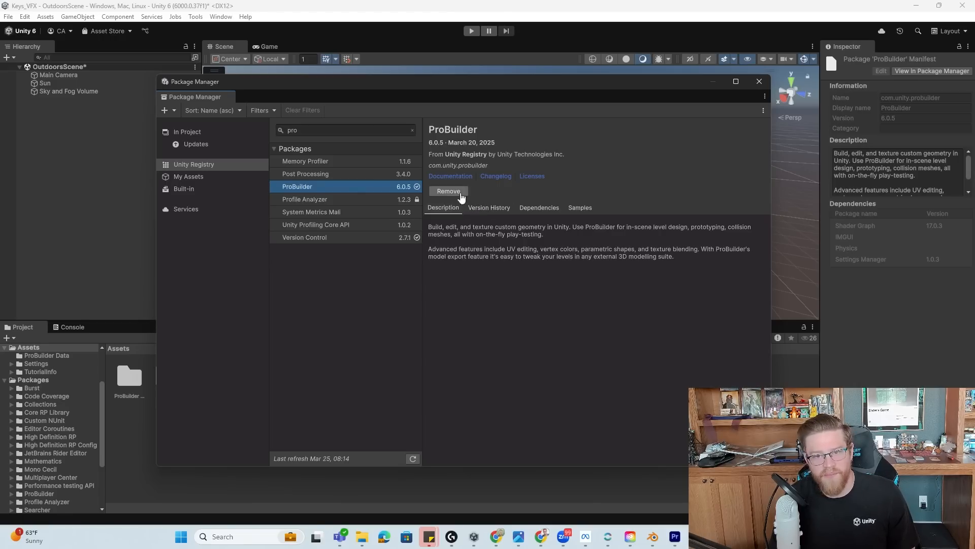
left_click(757, 81)
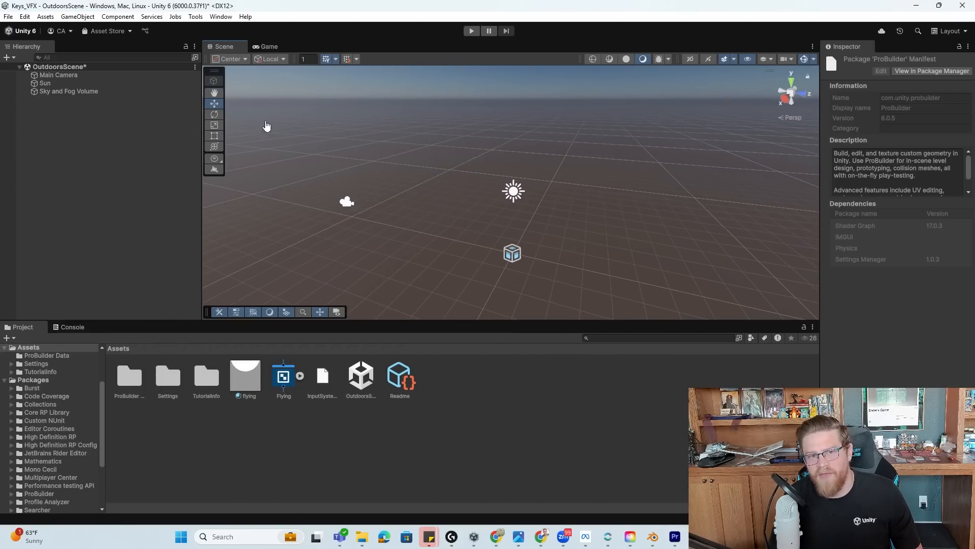
mouse_move(217, 176)
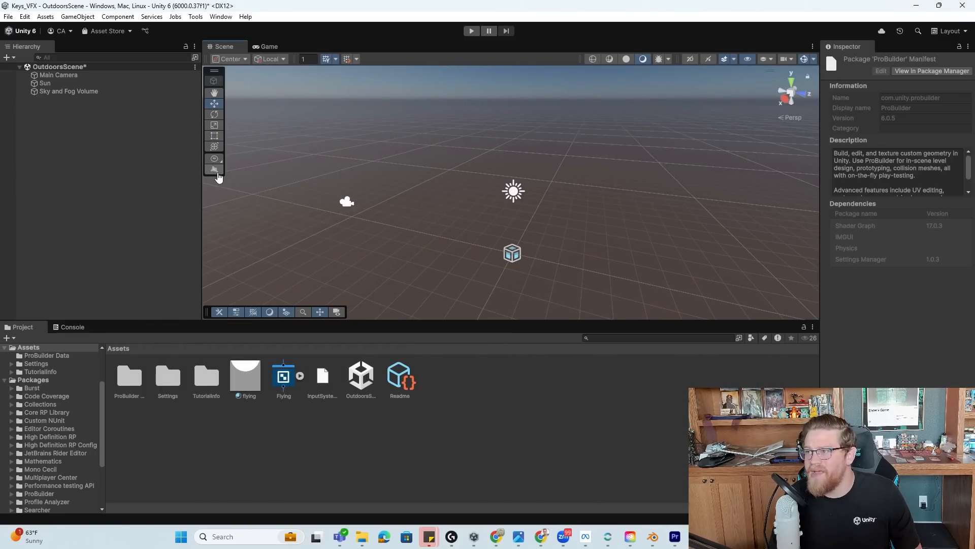
mouse_move(215, 169)
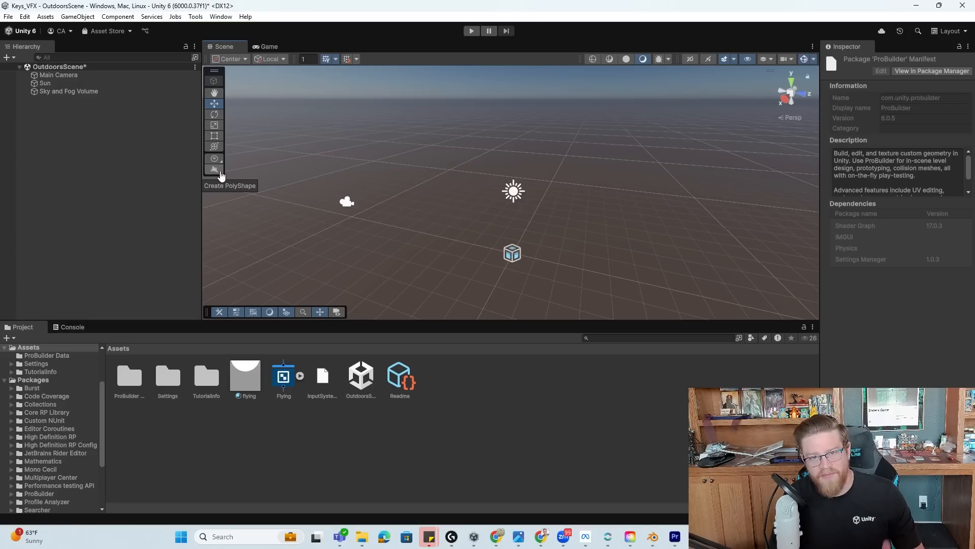
mouse_move(219, 171)
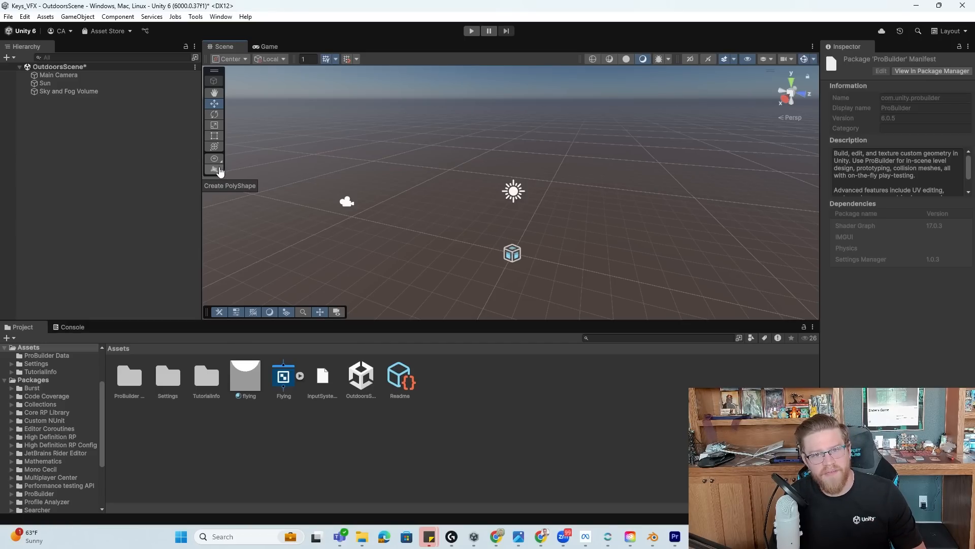
mouse_move(231, 176)
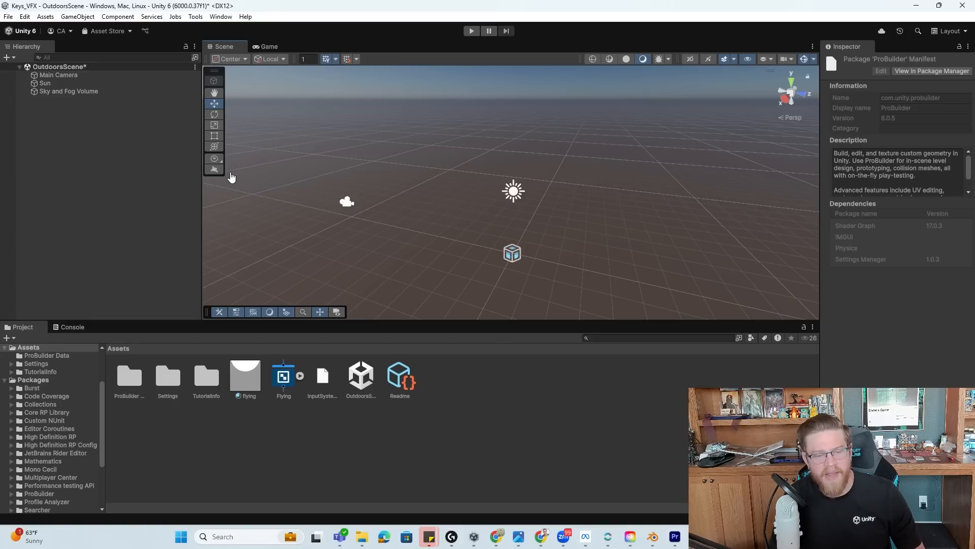
mouse_move(215, 158)
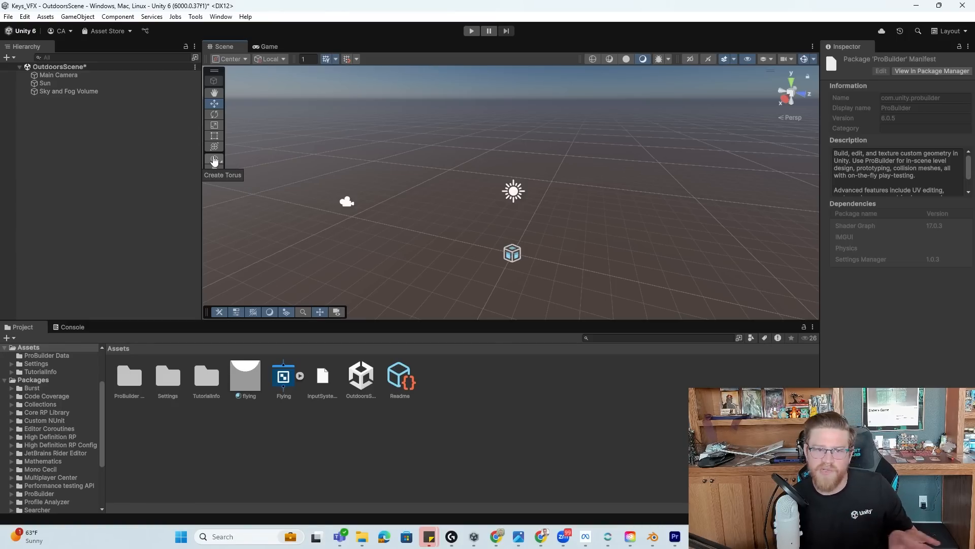
mouse_move(297, 162)
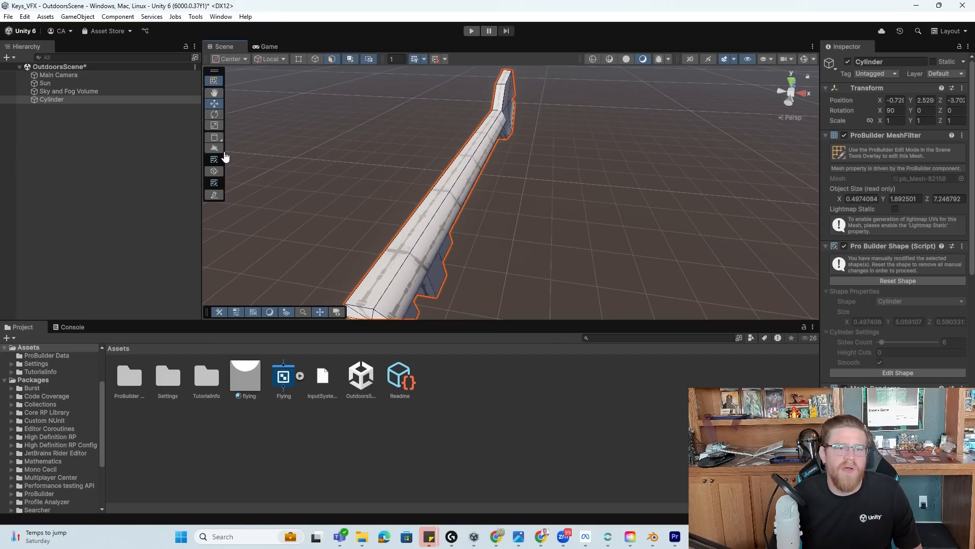
Create a flat ProBuilder cube slab beside the cylinder body in the Scene view.
left_click(213, 81)
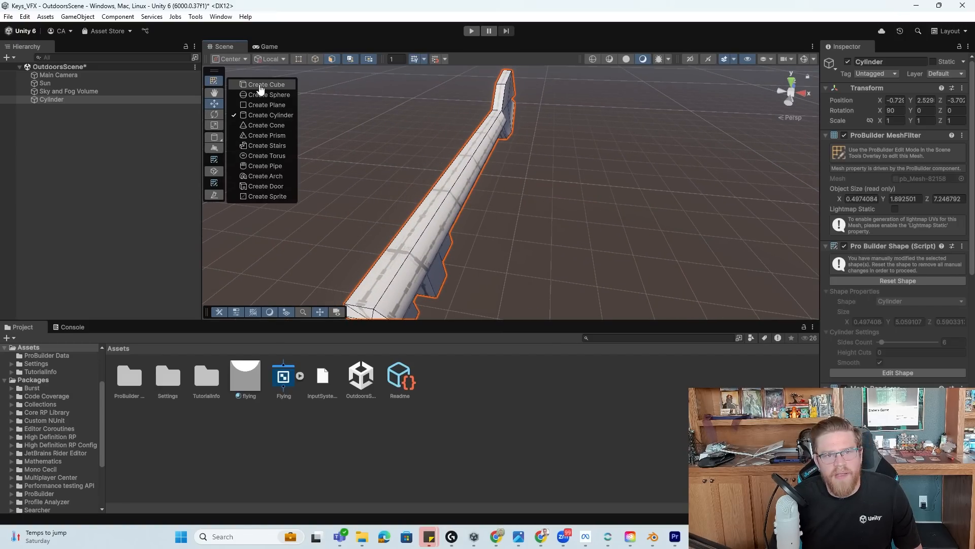
left_click(265, 84)
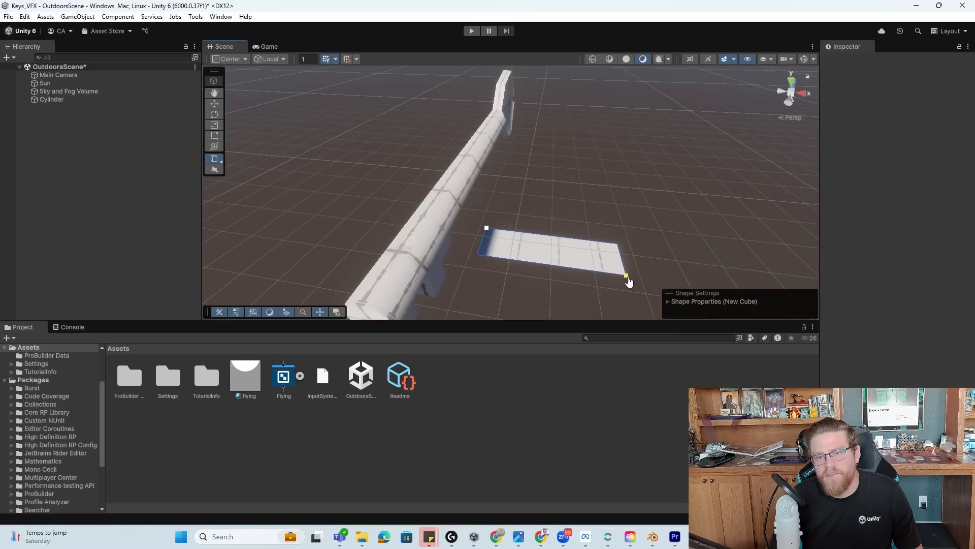
left_click(627, 276)
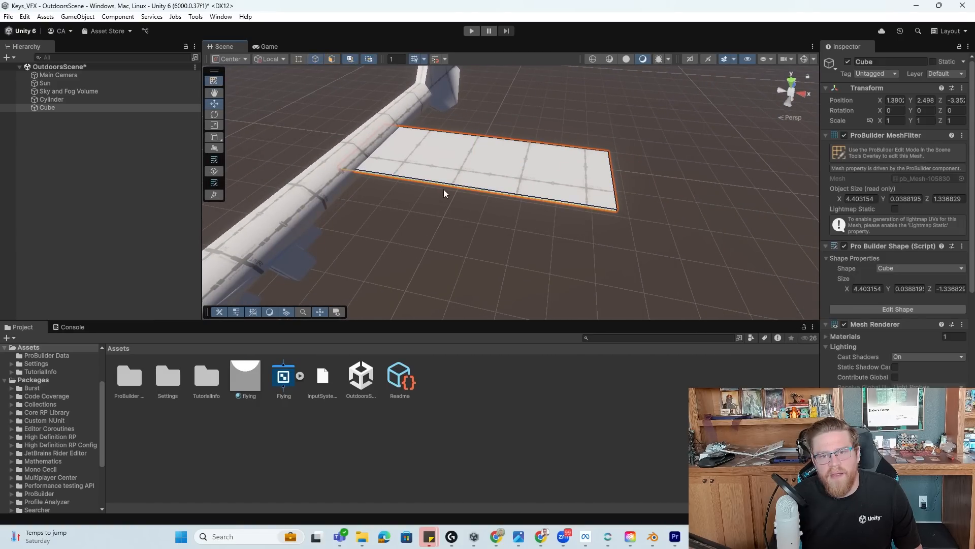
Taper the flat cube's vertices into a pointed wing along the cylinder body.
right_click(437, 144)
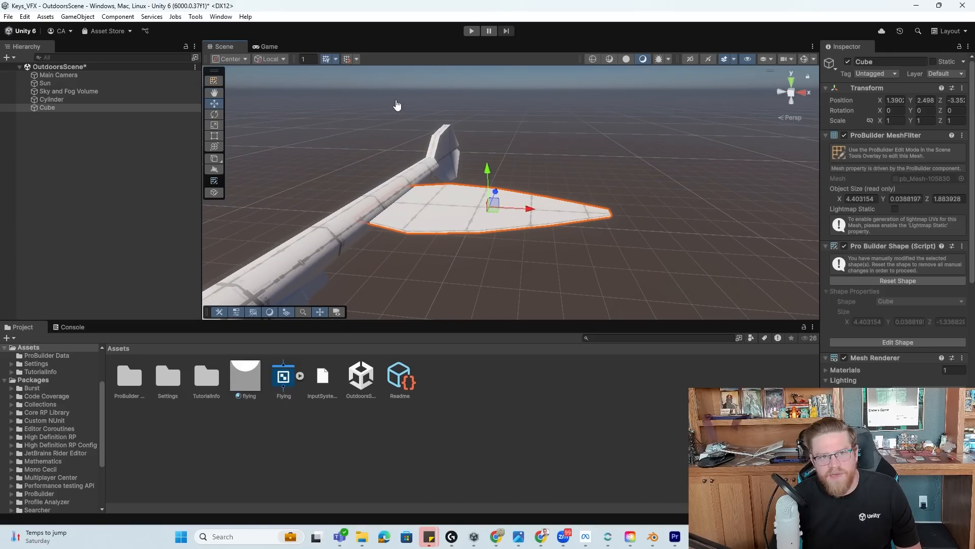
mouse_move(592, 195)
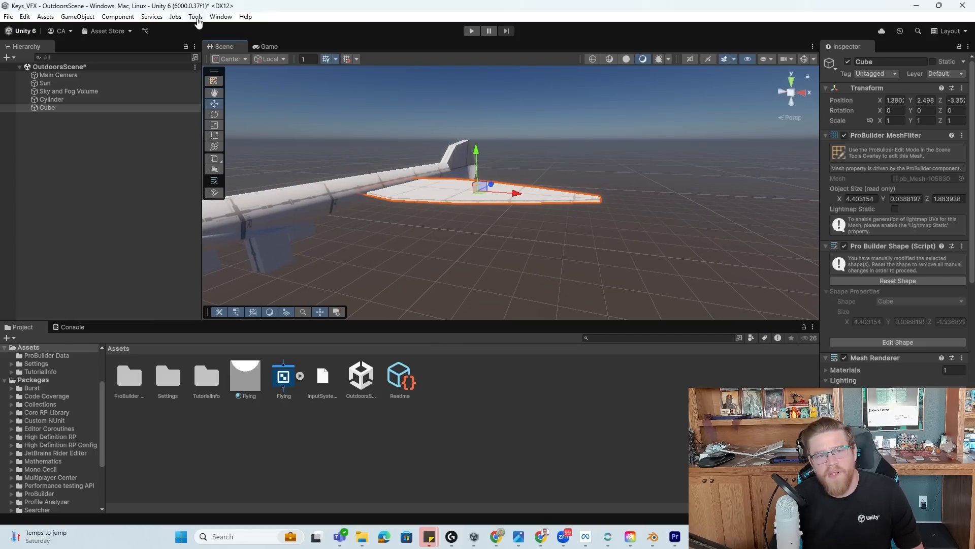
Open ProBuilder's Vertex Color Editor via Tools > ProBuilder > Editors.
left_click(195, 16)
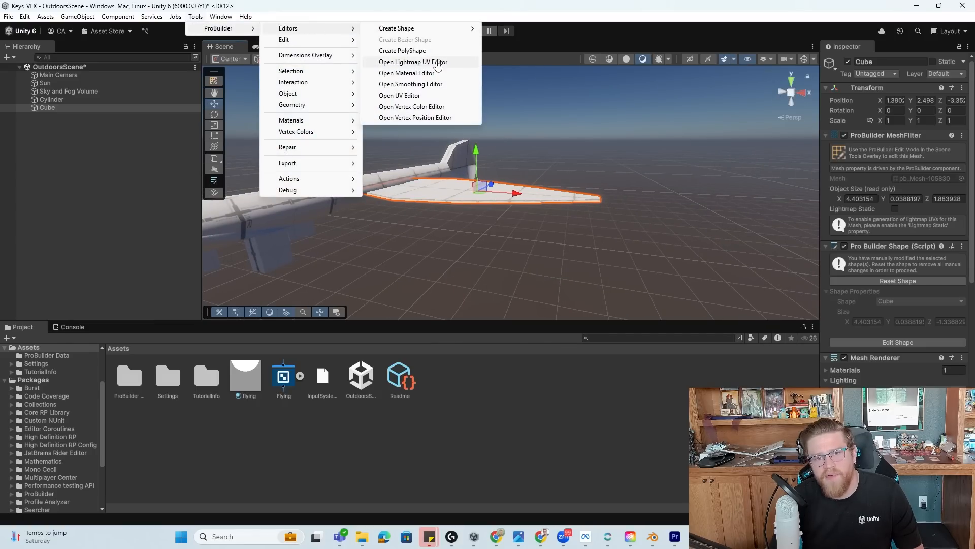
mouse_move(433, 111)
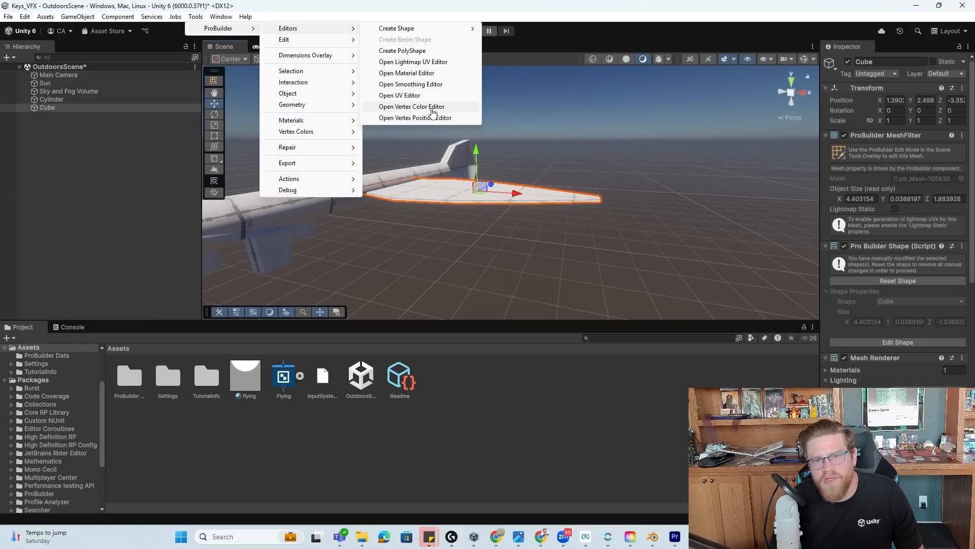
left_click(411, 106)
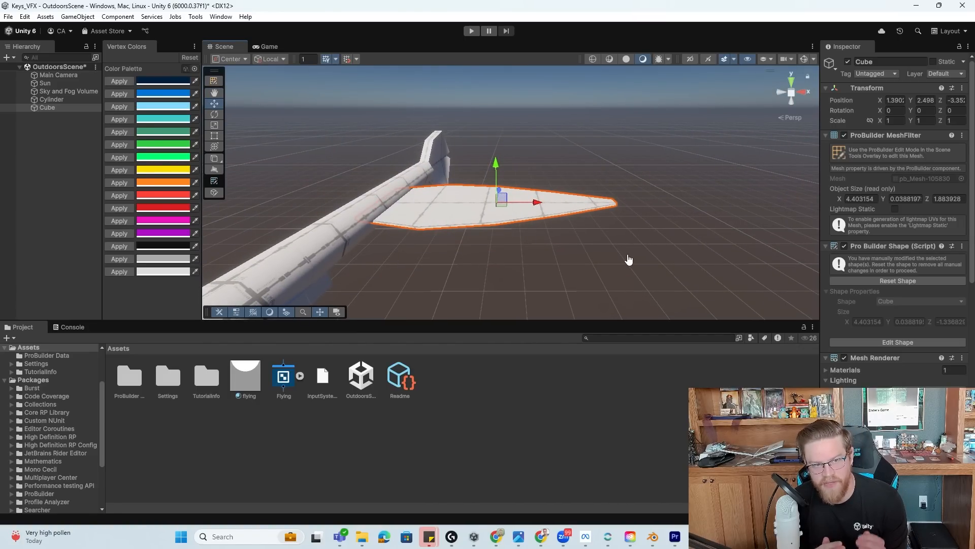
mouse_move(616, 224)
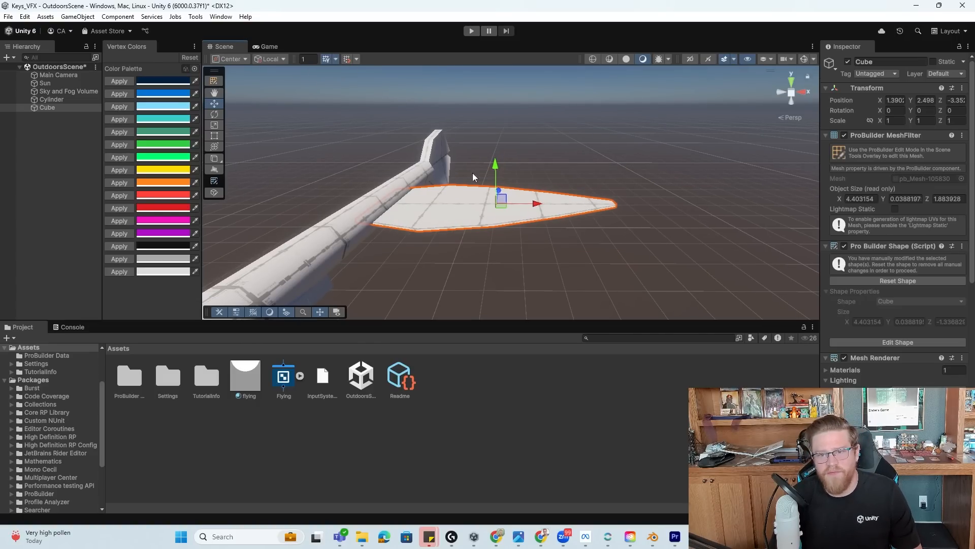
Edit the pink swatch and paint the wing tip vertices magenta.
left_click(214, 80)
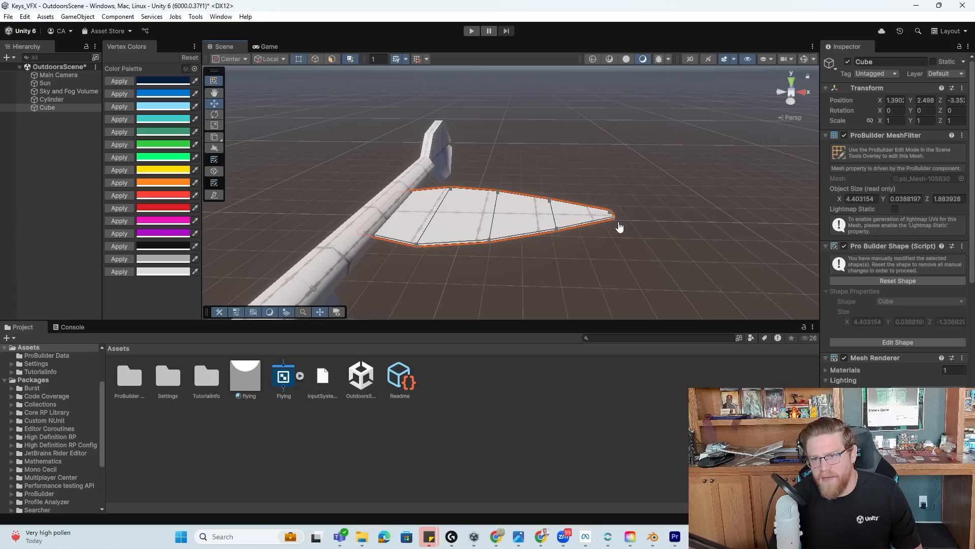
mouse_move(626, 234)
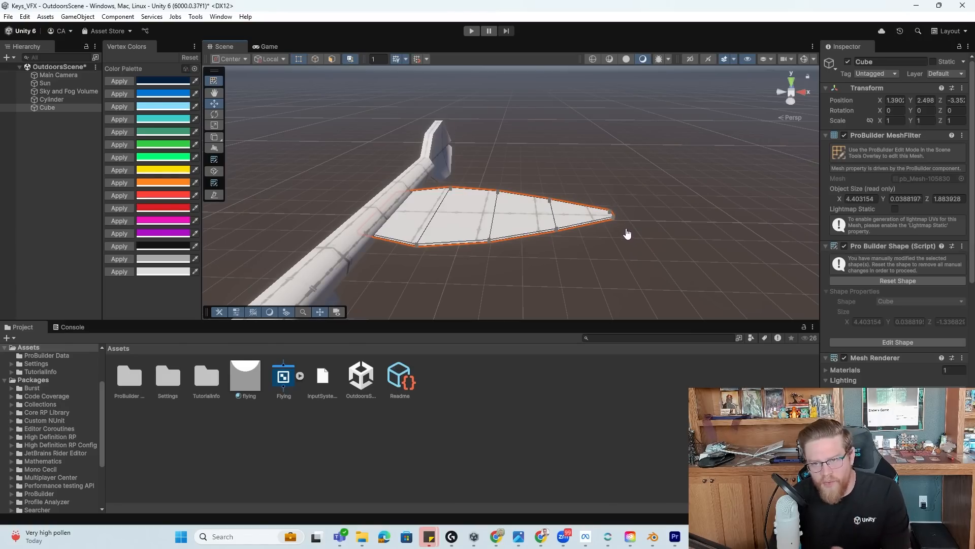
mouse_move(600, 207)
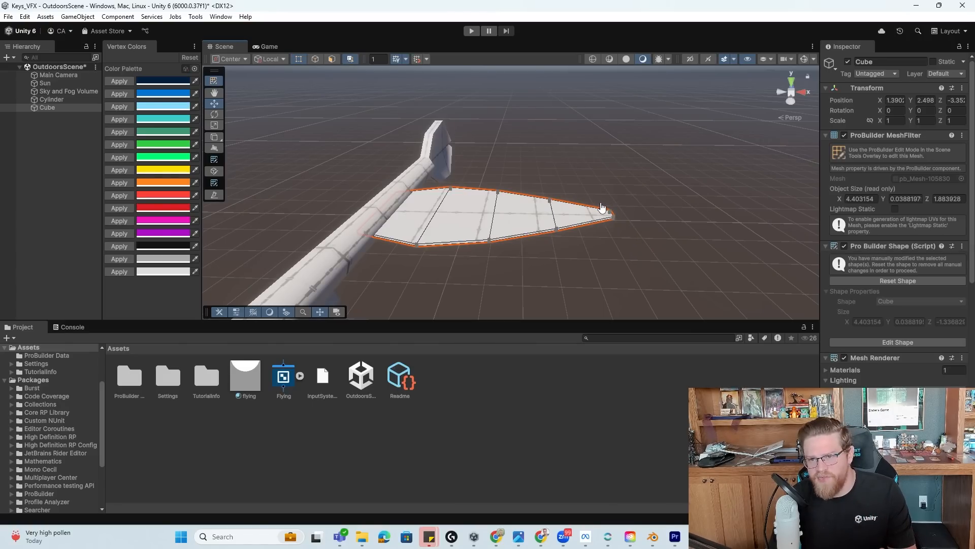
mouse_move(591, 194)
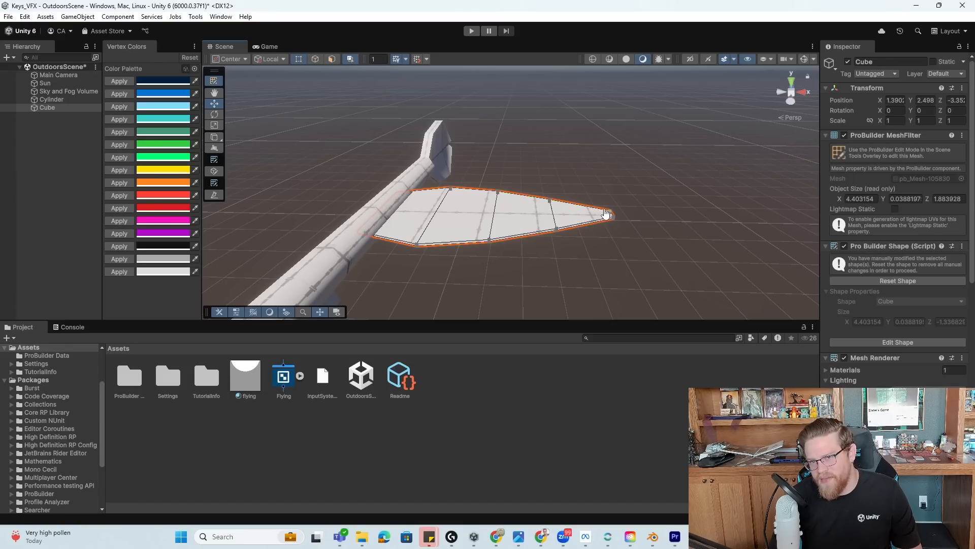
mouse_move(566, 249)
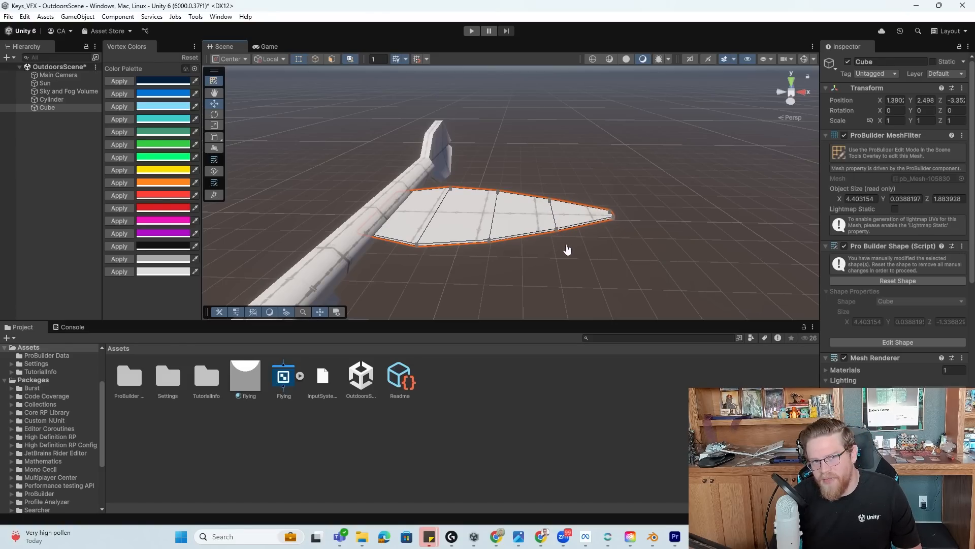
mouse_move(489, 182)
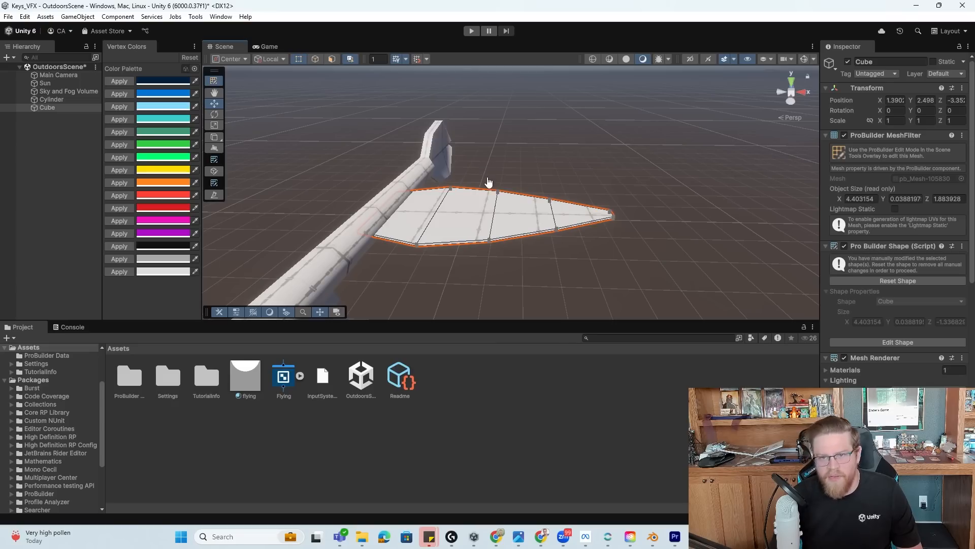
mouse_move(502, 226)
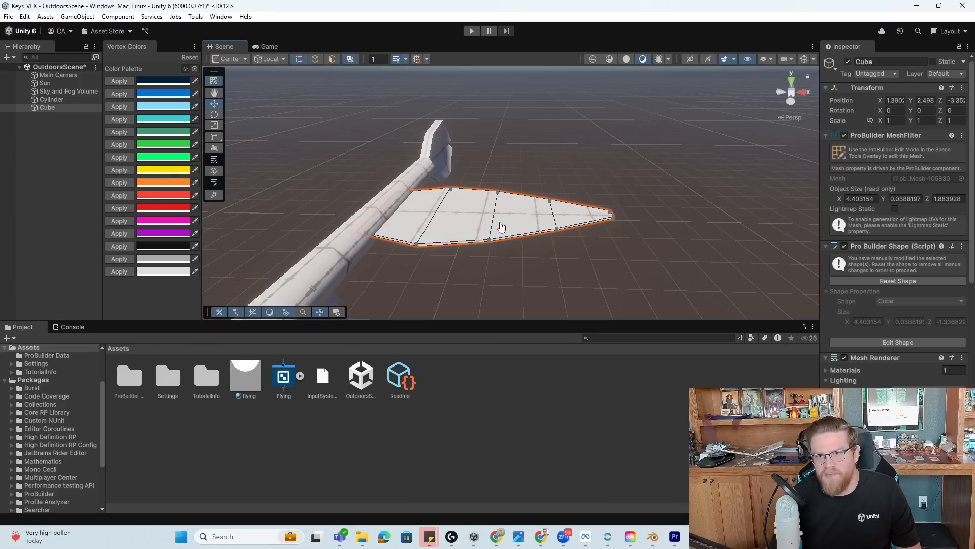
mouse_move(456, 268)
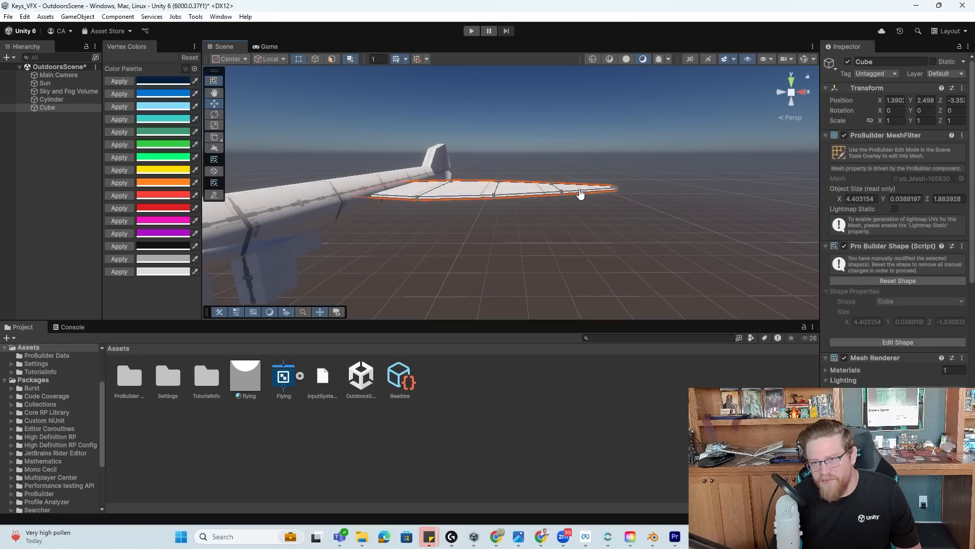
mouse_move(588, 142)
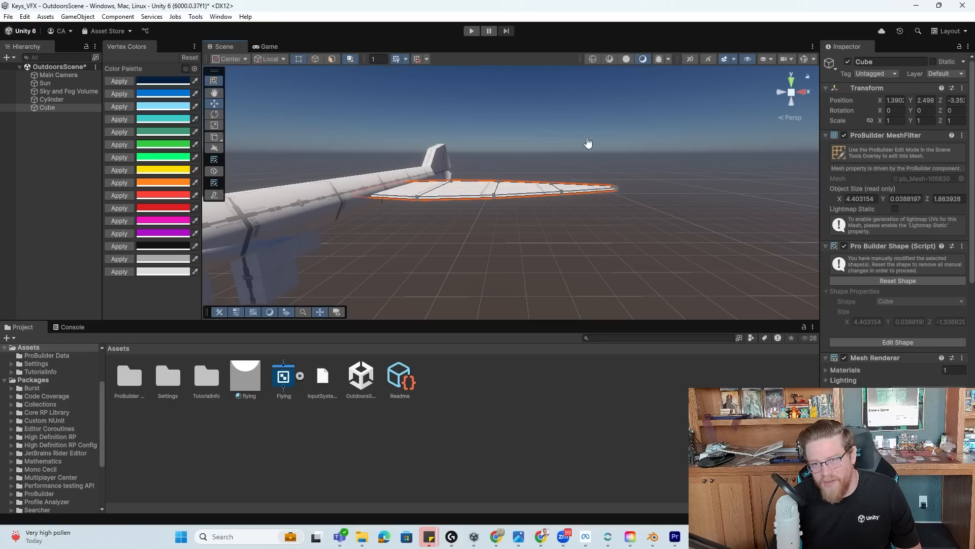
mouse_move(367, 197)
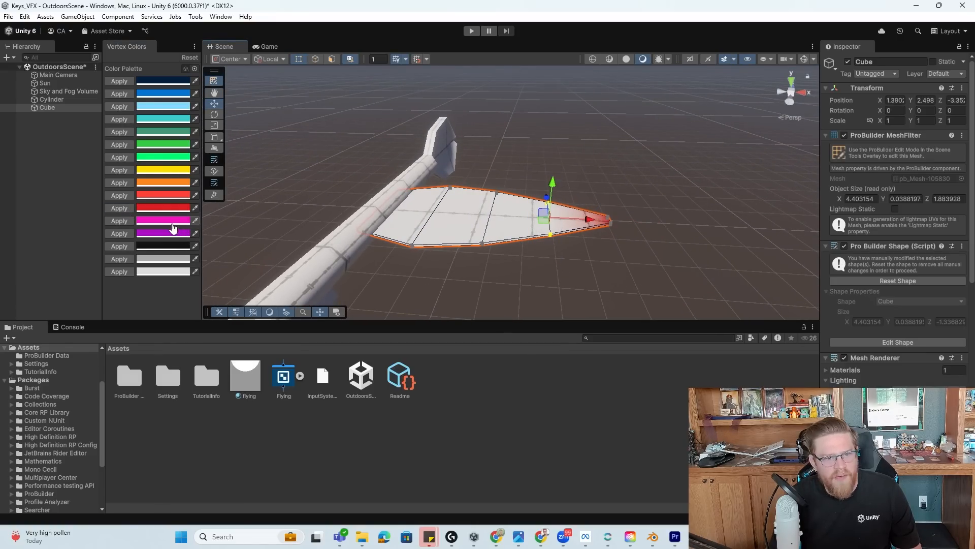
left_click(164, 221)
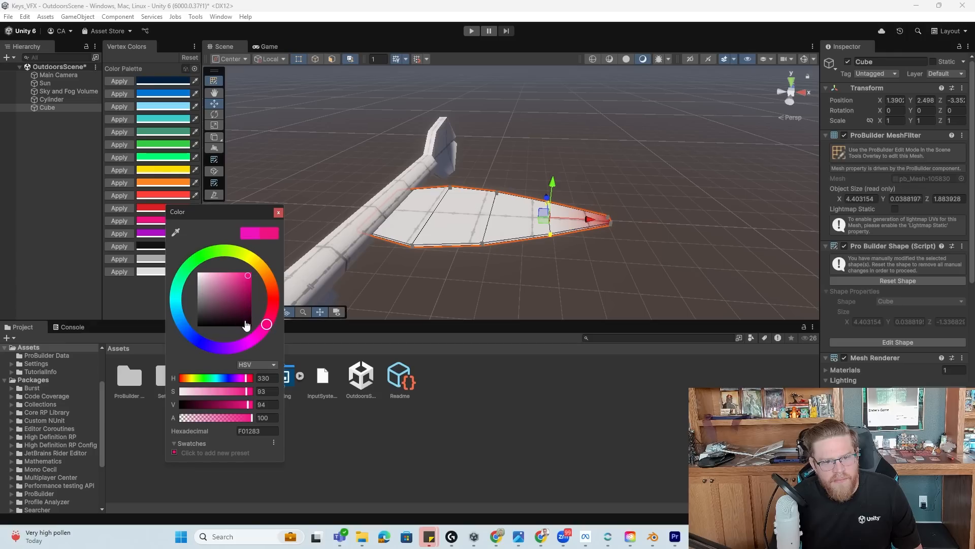
left_click(279, 213)
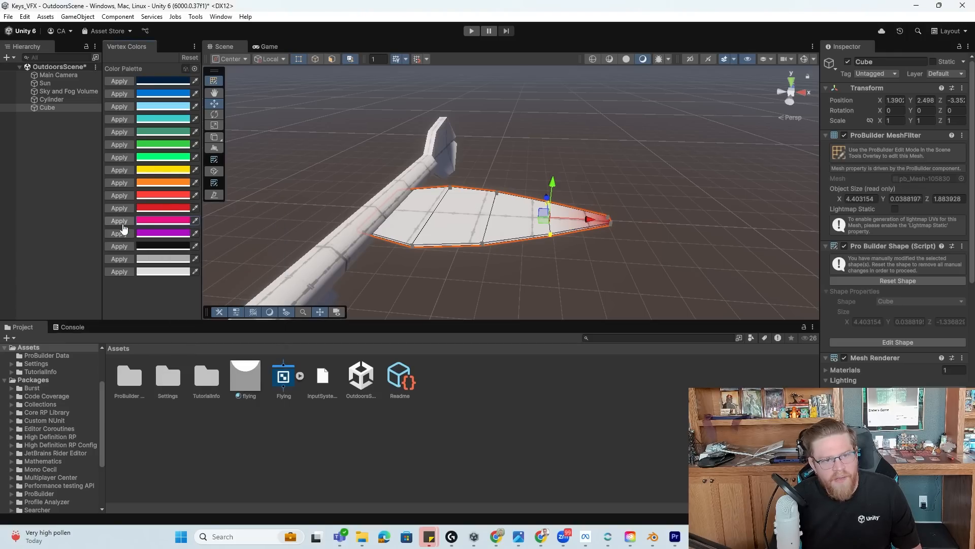
left_click(119, 220)
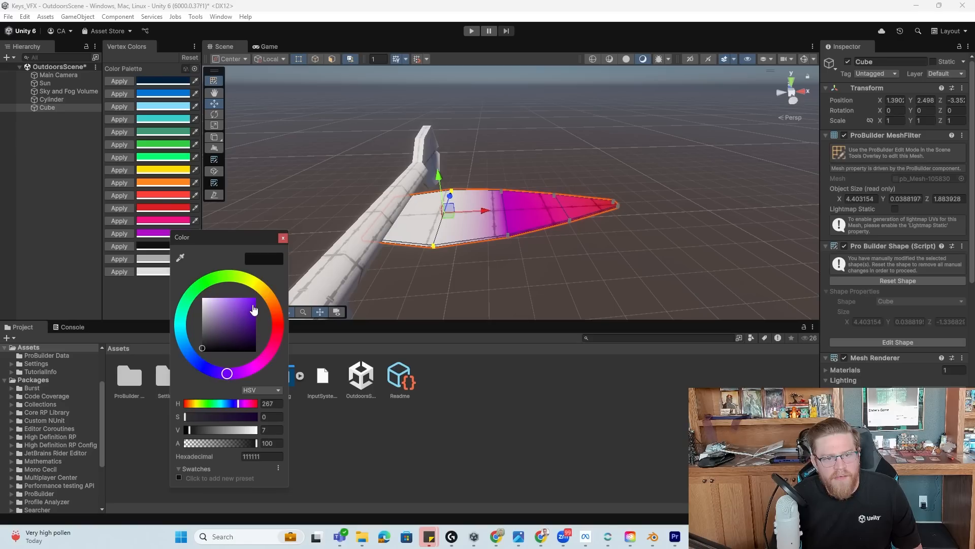
Edit another swatch and paint the wing's inner vertices blue near the body.
left_click(283, 237)
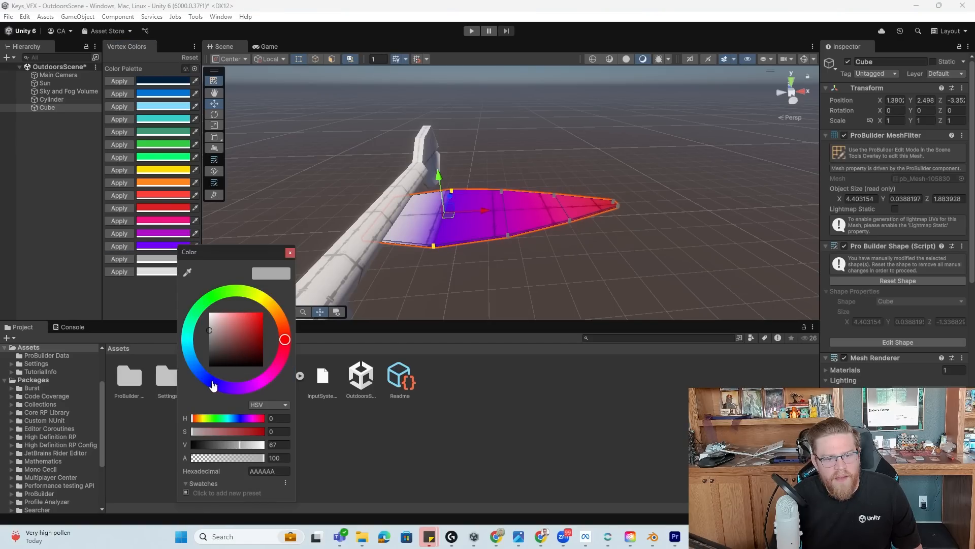
left_click(289, 252)
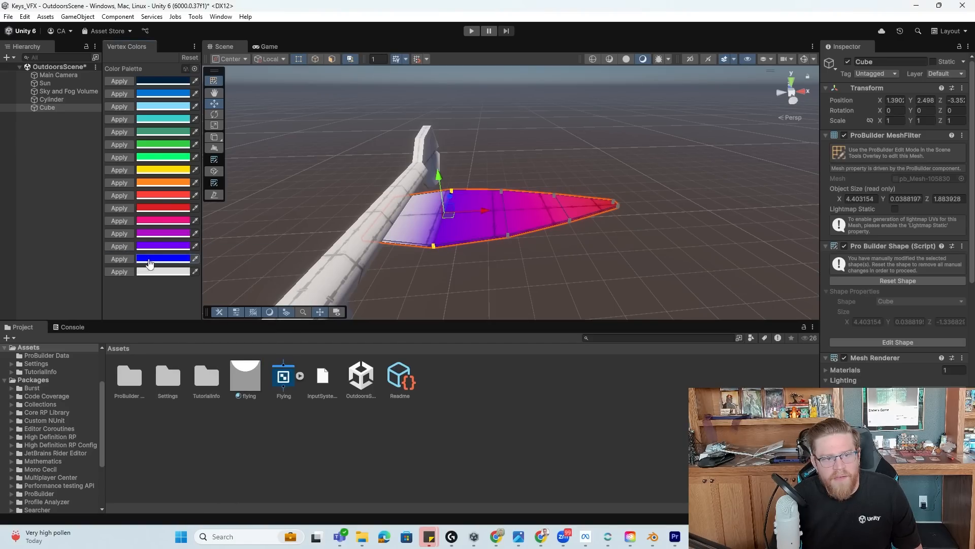
left_click(117, 272)
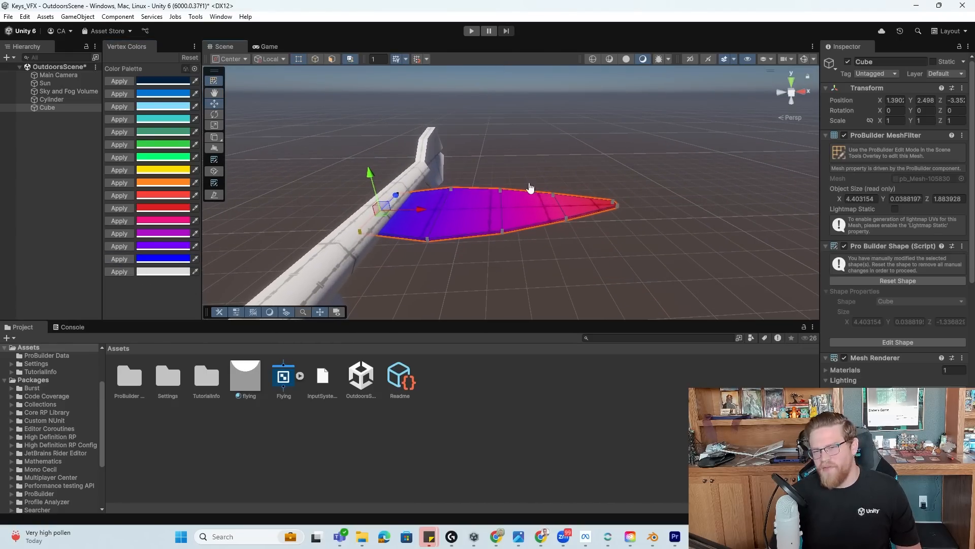
mouse_move(578, 216)
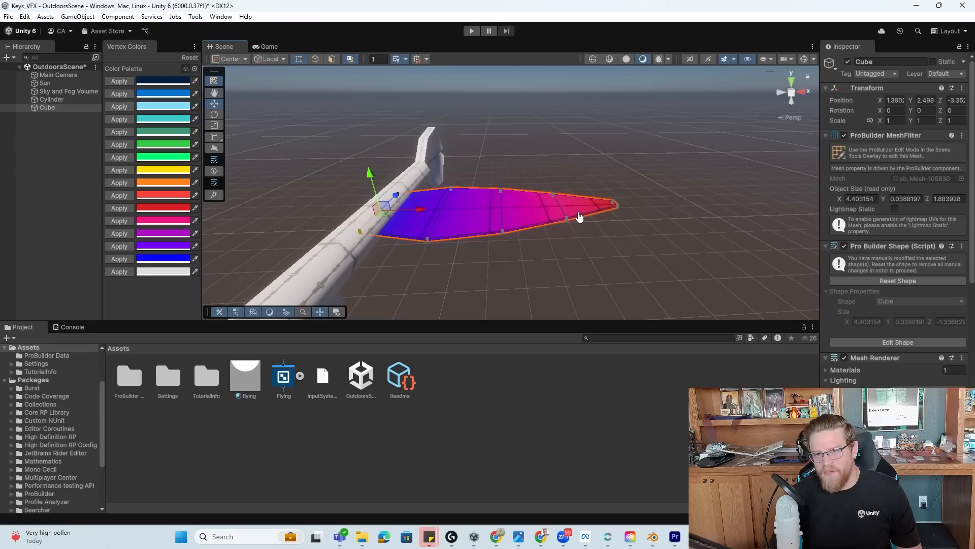
mouse_move(360, 249)
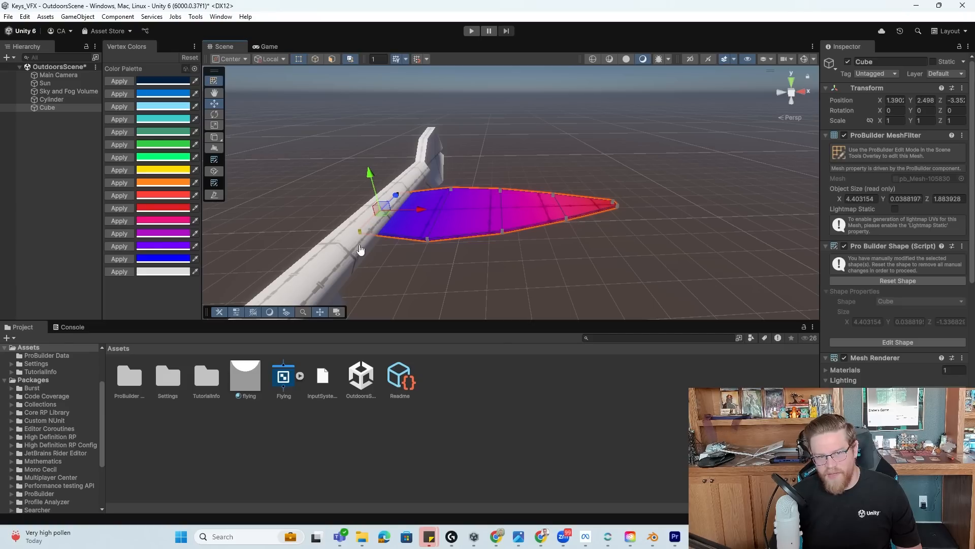
mouse_move(451, 234)
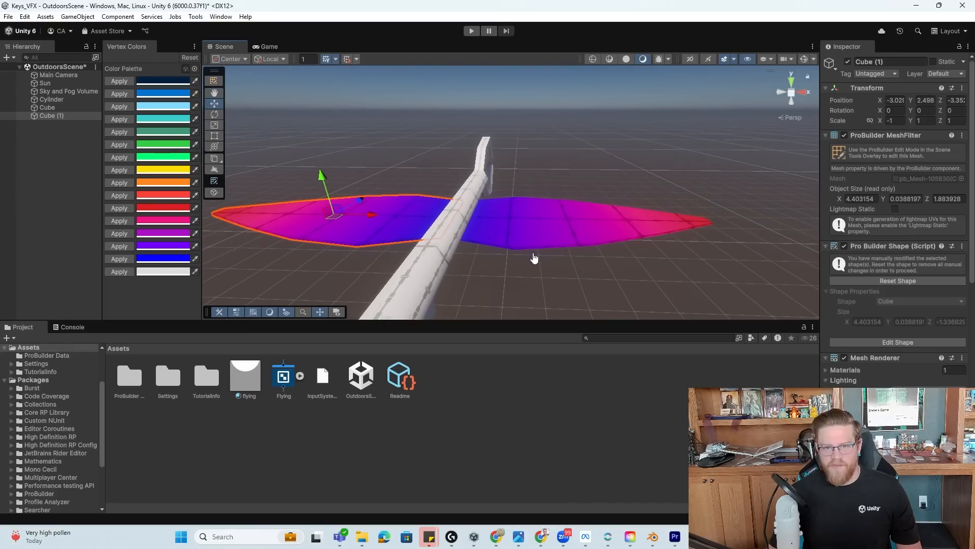
Mirror a duplicate wing with Scale X -1 to the other side and deselect.
left_click(535, 257)
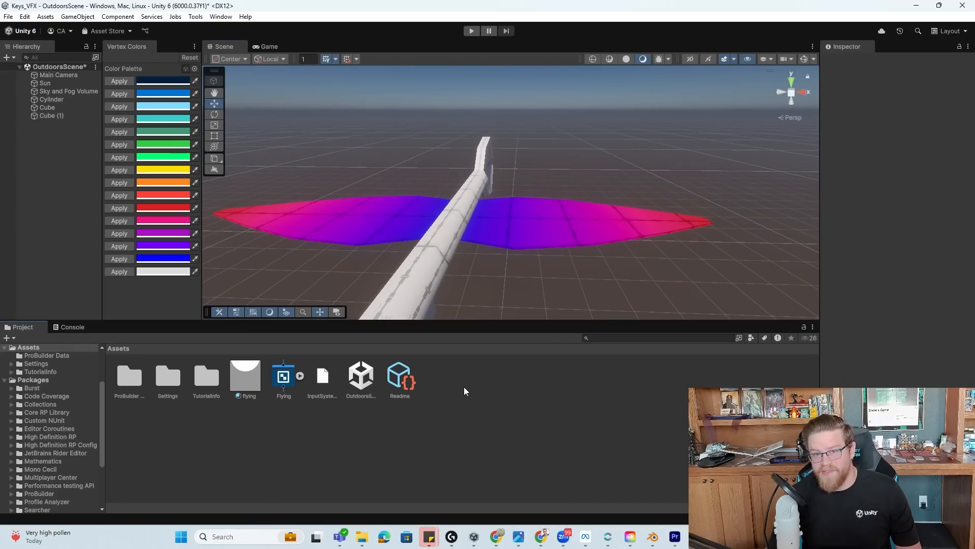
Create and open a 'Wings' shader graph and add a Vertex Color node.
right_click(463, 390)
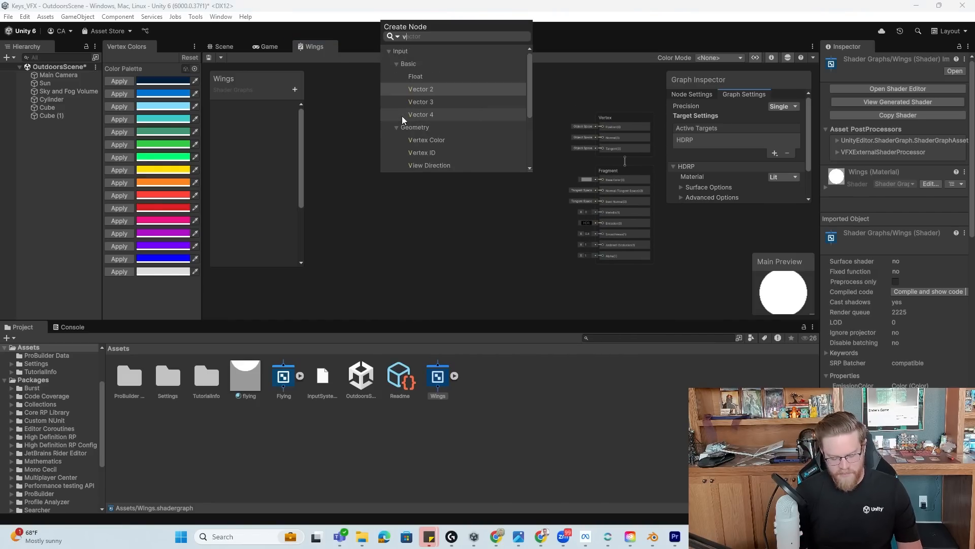
type("vertex")
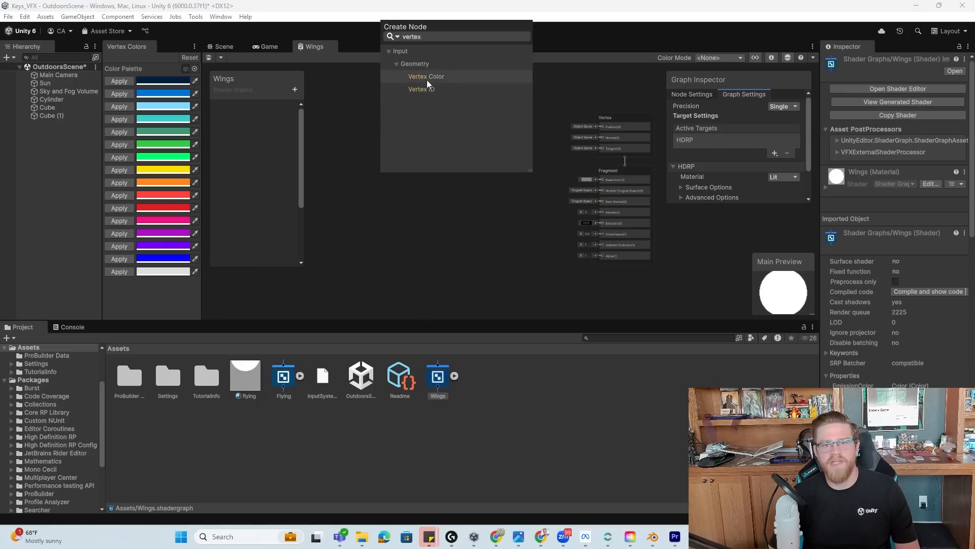
left_click(426, 76)
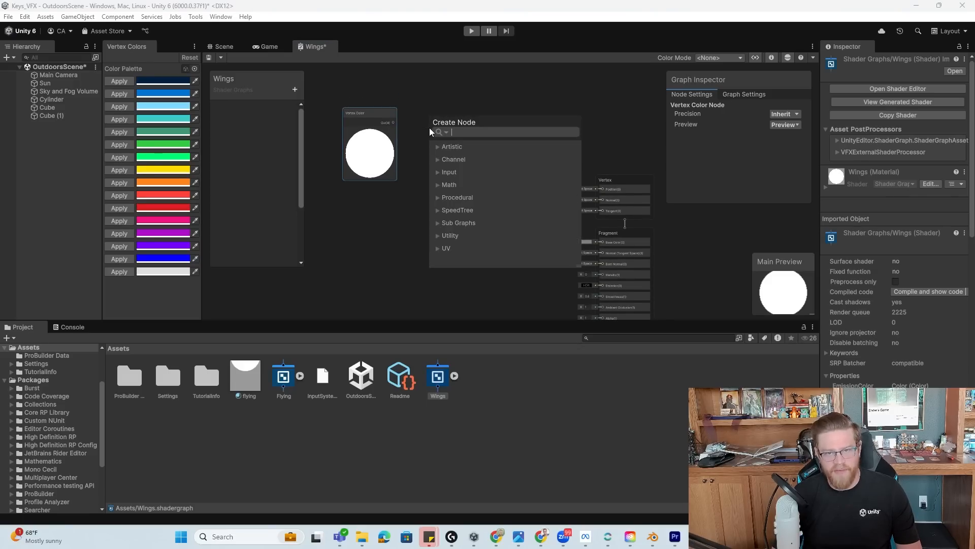
Add a Split node taking Vertex Color and feed a channel into a Multiply node.
type("split")
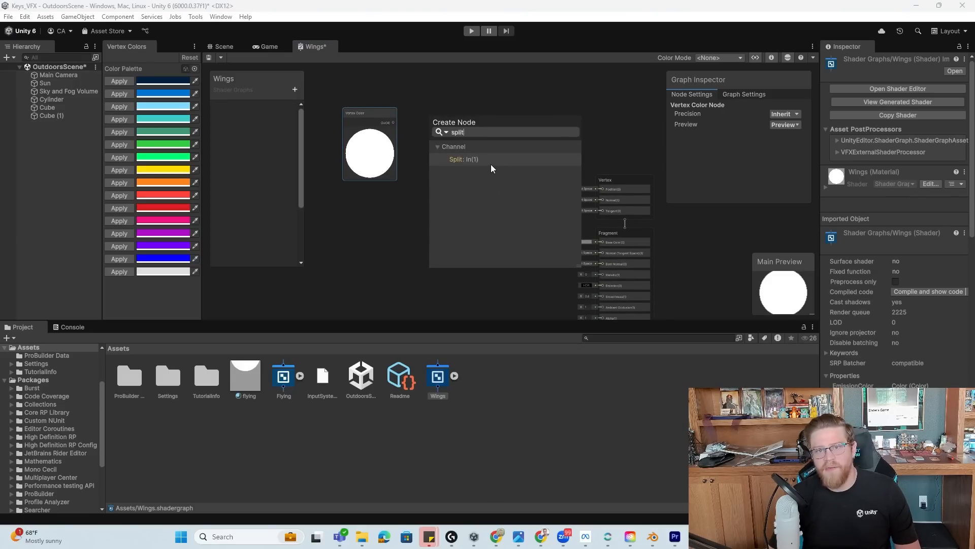
left_click(463, 159)
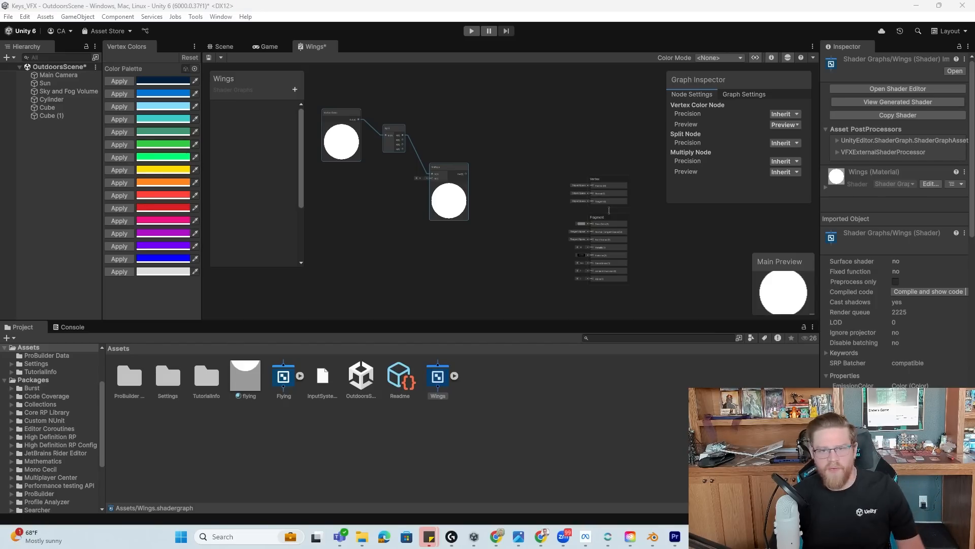
Add Time and Sine nodes, wiring Time into Sine and Sine into Multiply.
right_click(417, 216)
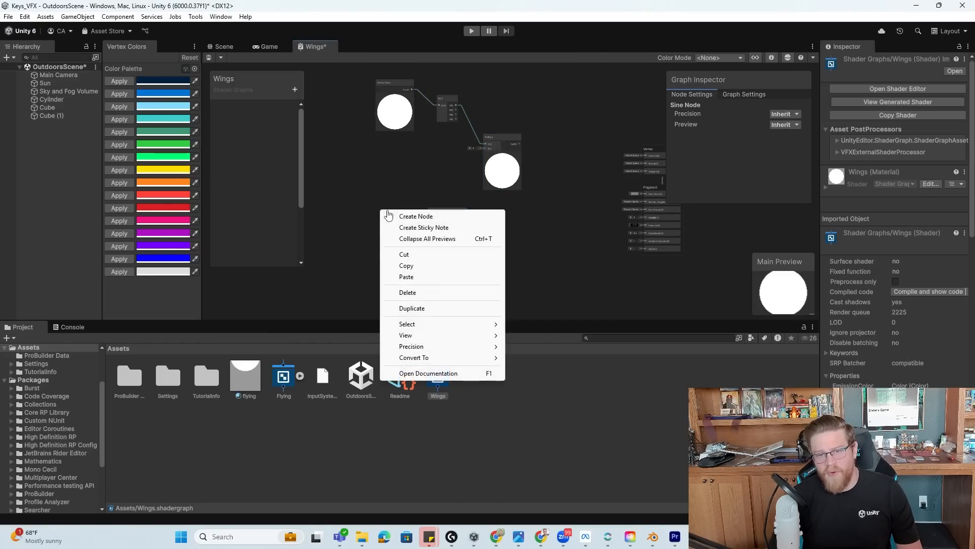
left_click(415, 215)
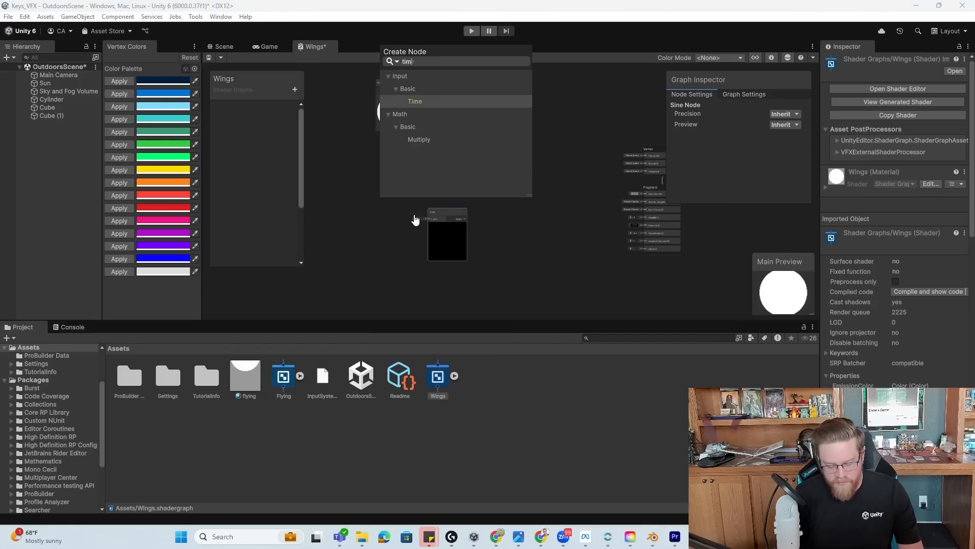
left_click(415, 100)
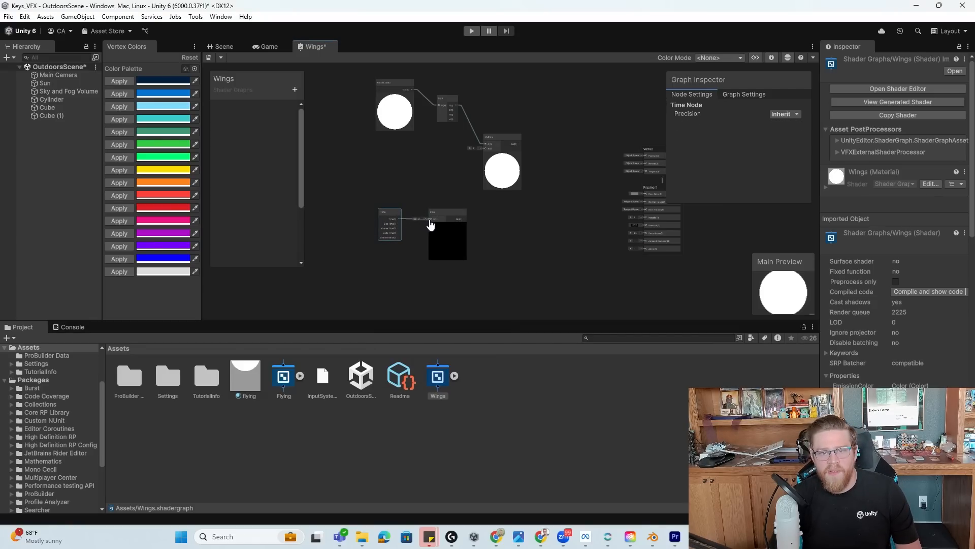
left_click(447, 237)
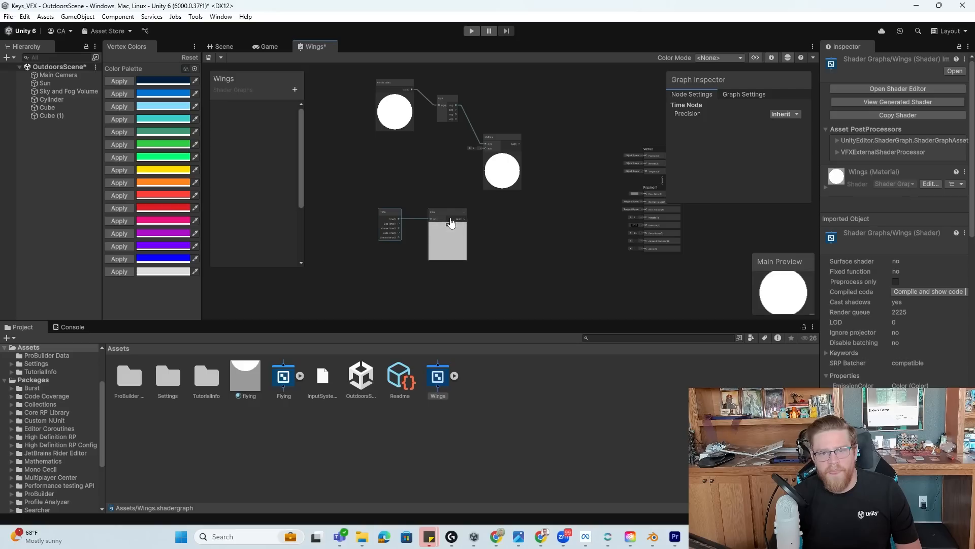
mouse_move(458, 229)
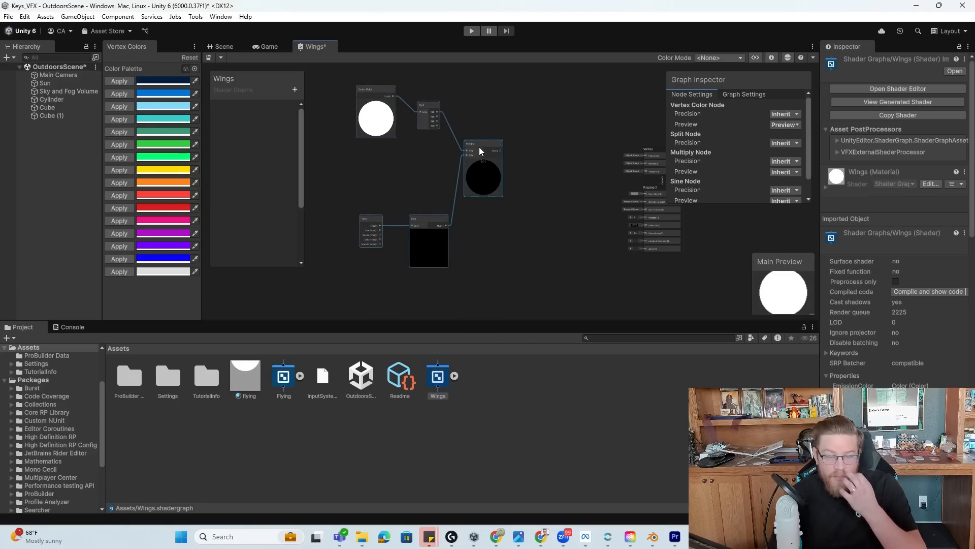
mouse_move(451, 226)
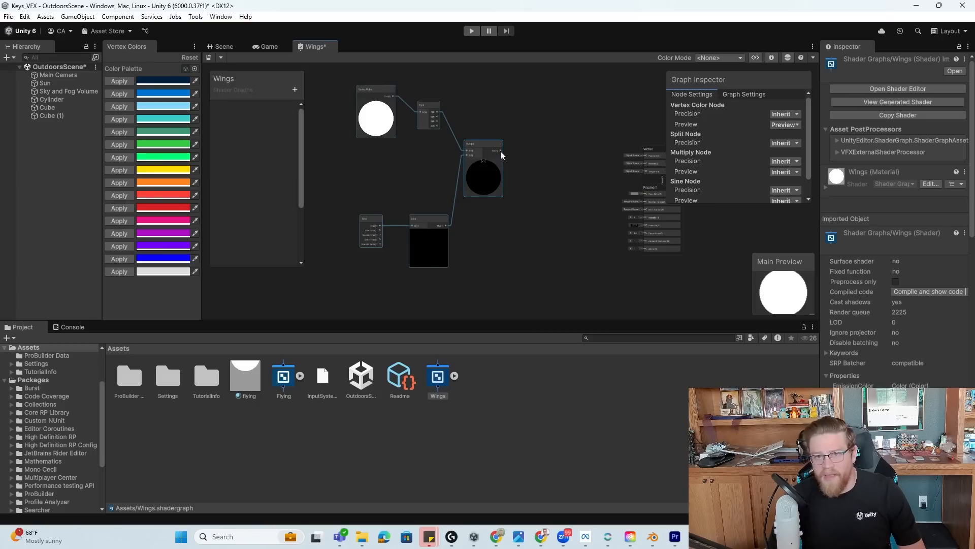
Add a Vector 3 node and wire Multiply into its Y input.
right_click(504, 156)
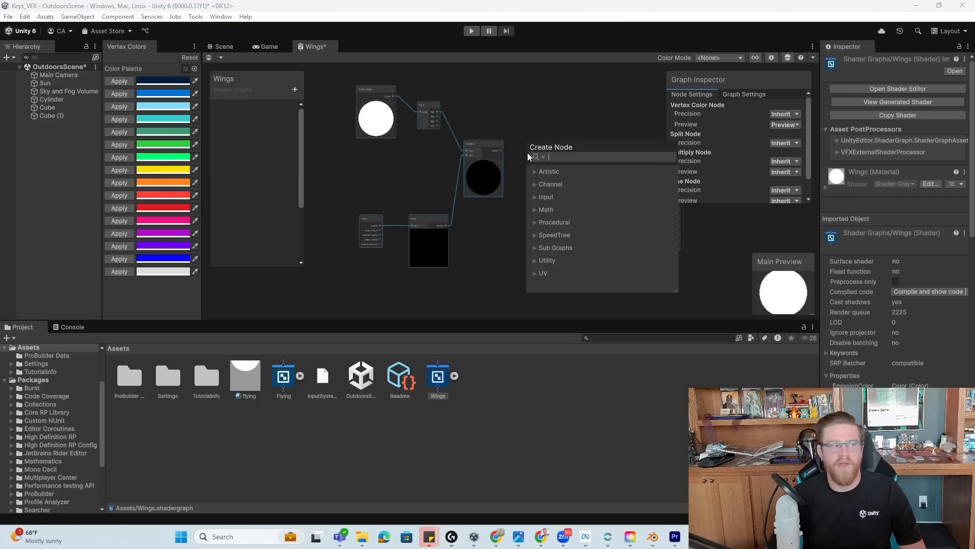
type("vecto")
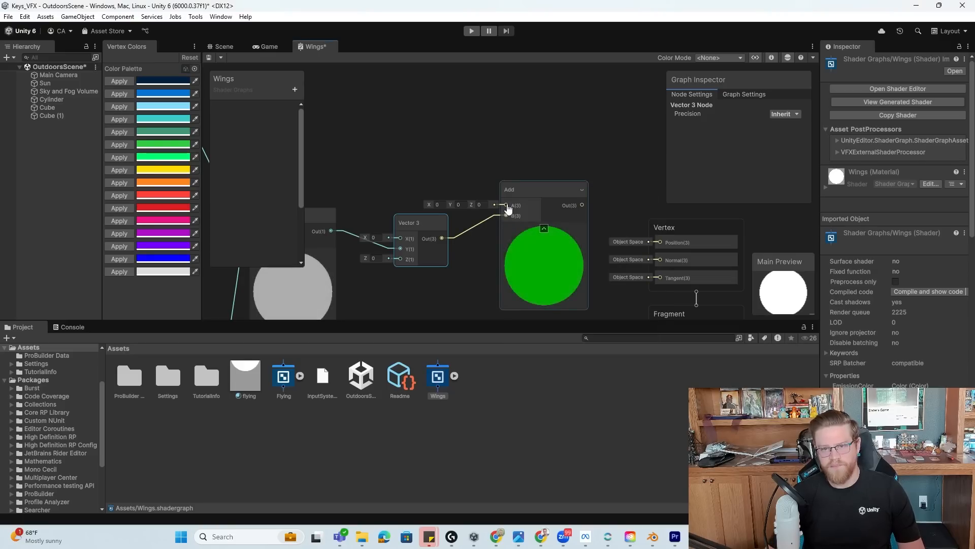
Add a Position node and Add node, summing into the Vertex Position output.
right_click(507, 208)
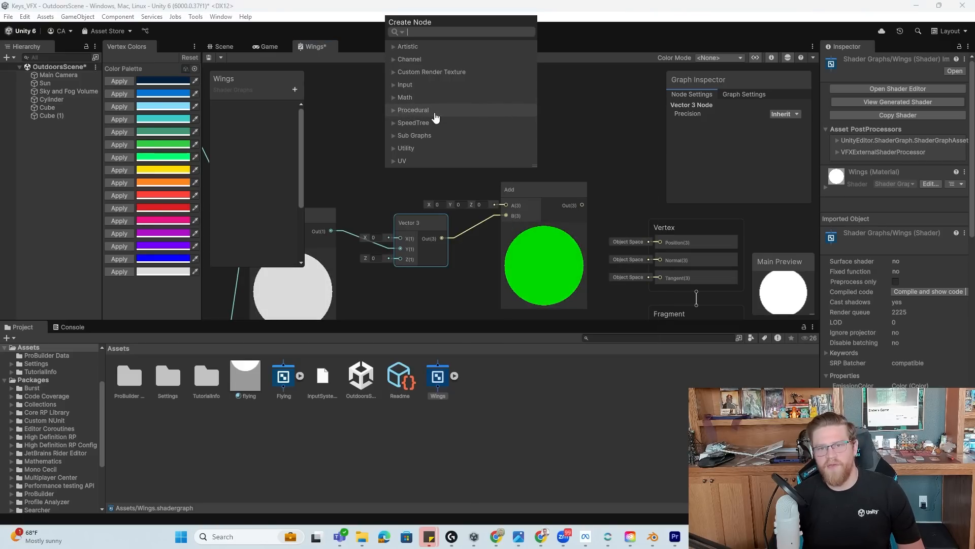
type("vertx position")
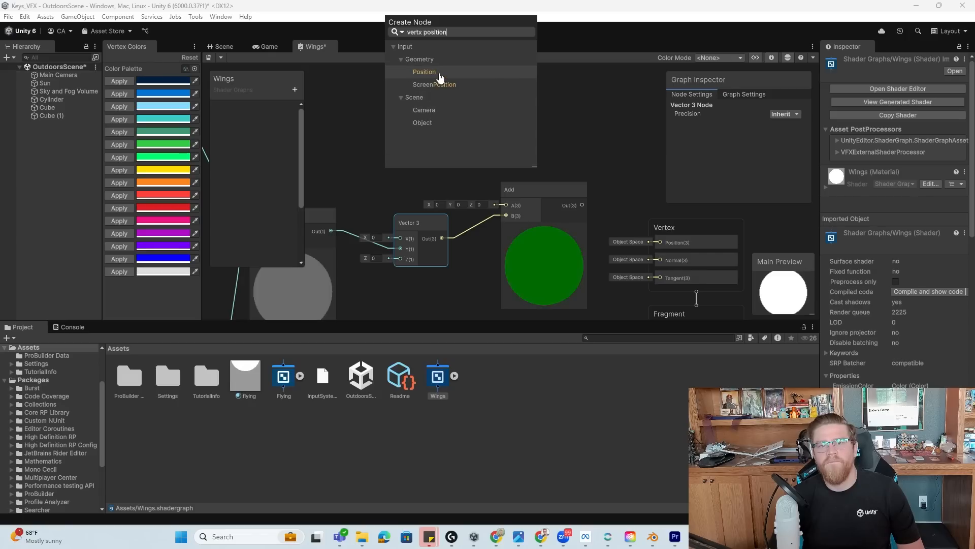
left_click(425, 71)
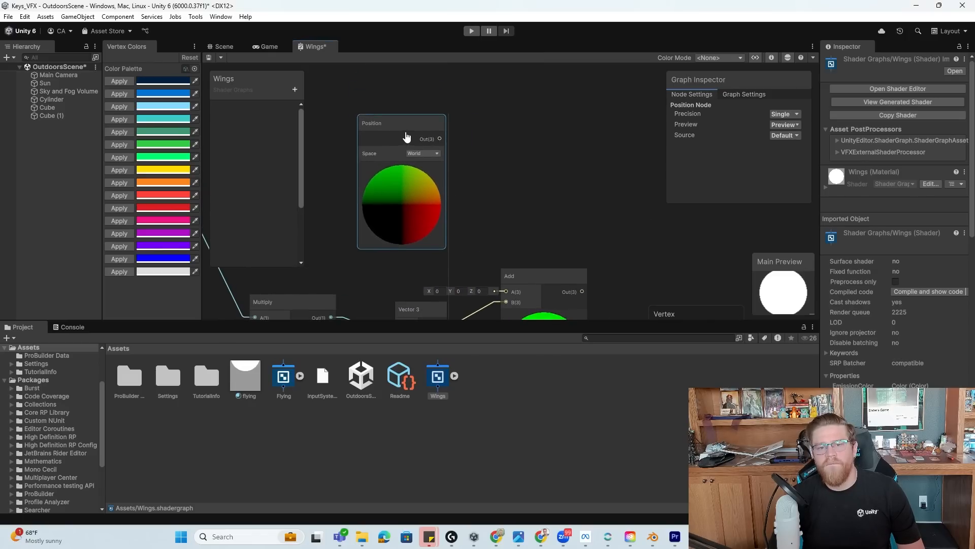
left_click(423, 154)
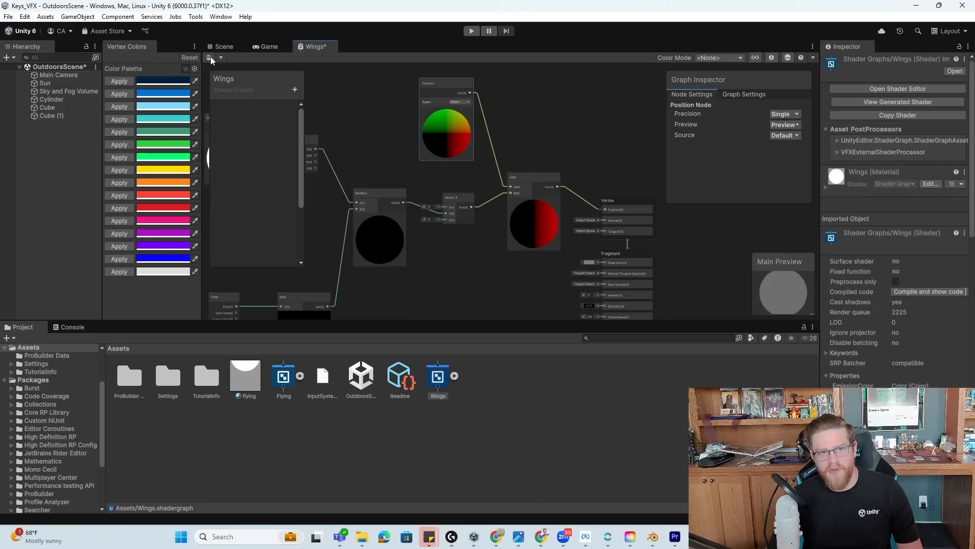
Save the Wings graph, then select the right wing and bring its Materials into view.
left_click(211, 57)
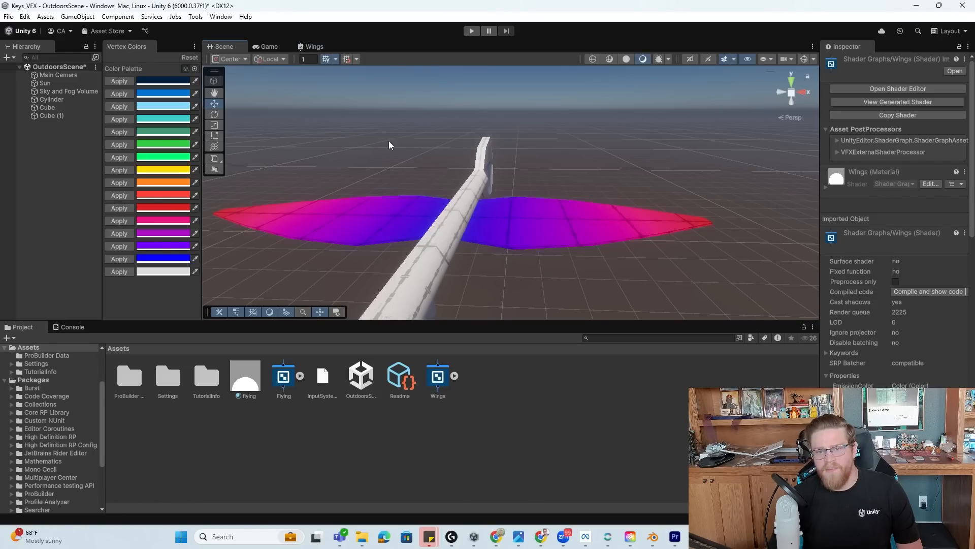
mouse_move(554, 205)
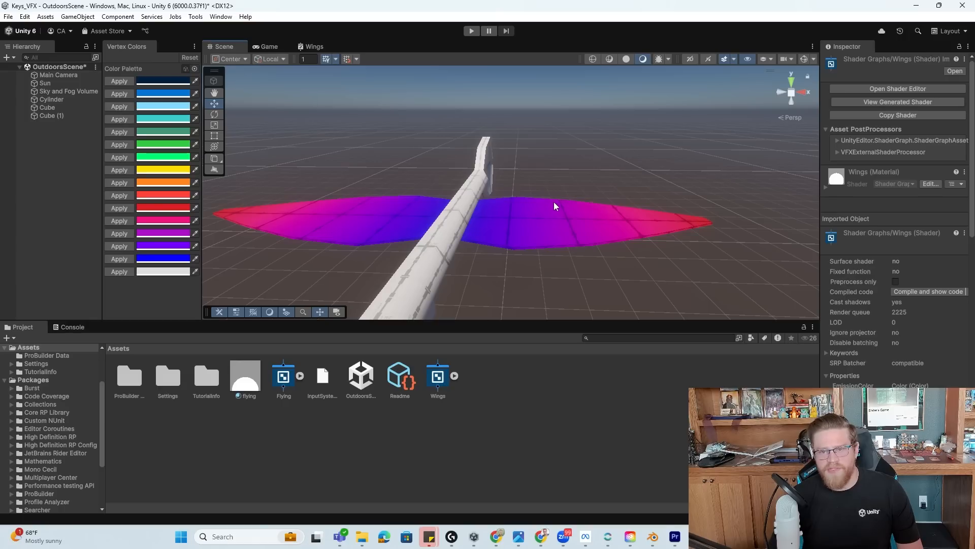
left_click(560, 218)
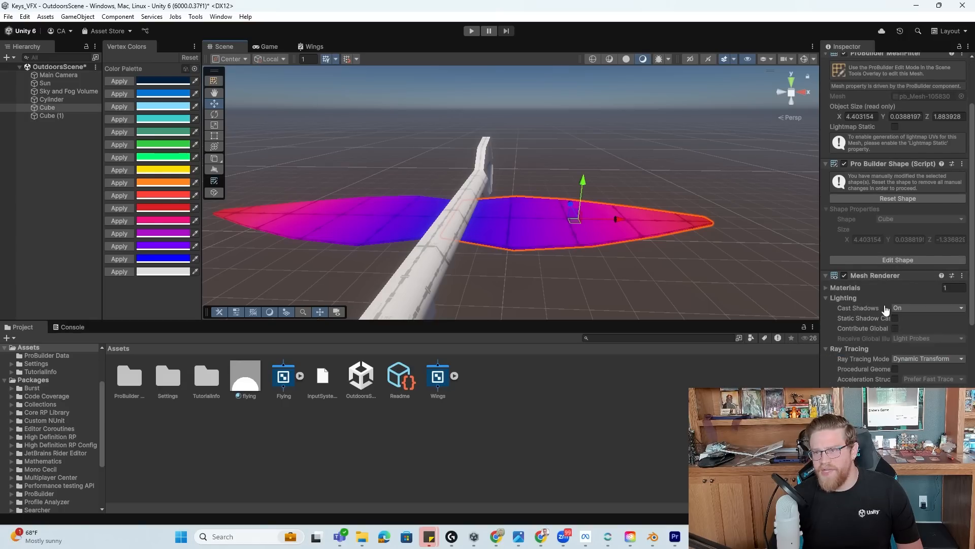
scroll("down", 3)
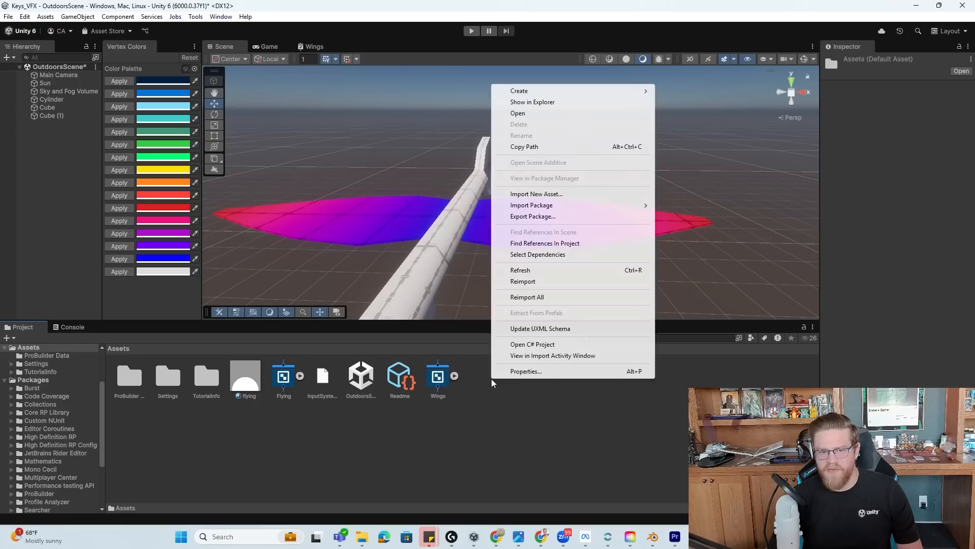
Create a material named Wings on the wings using the Shader Graphs/Wings shader.
left_click(519, 90)
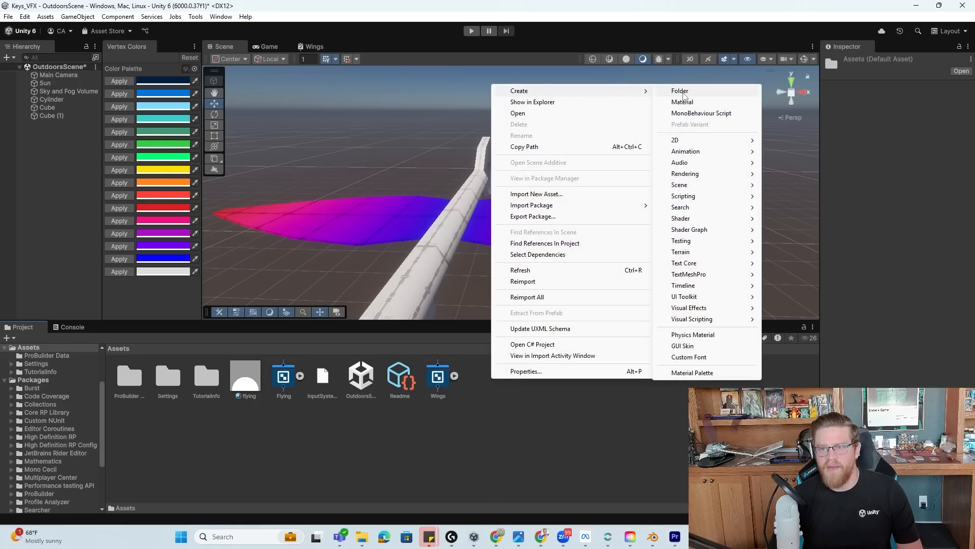
left_click(683, 101)
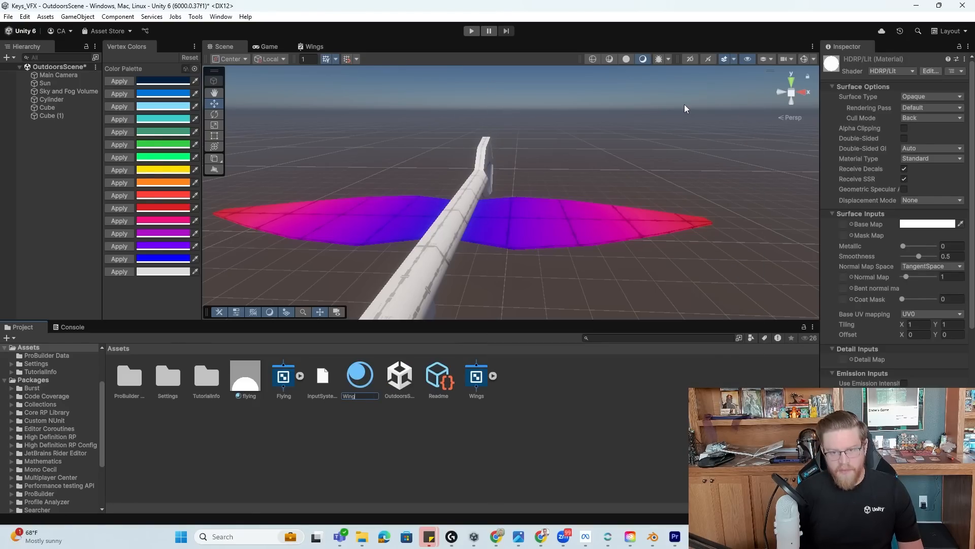
left_click(436, 373)
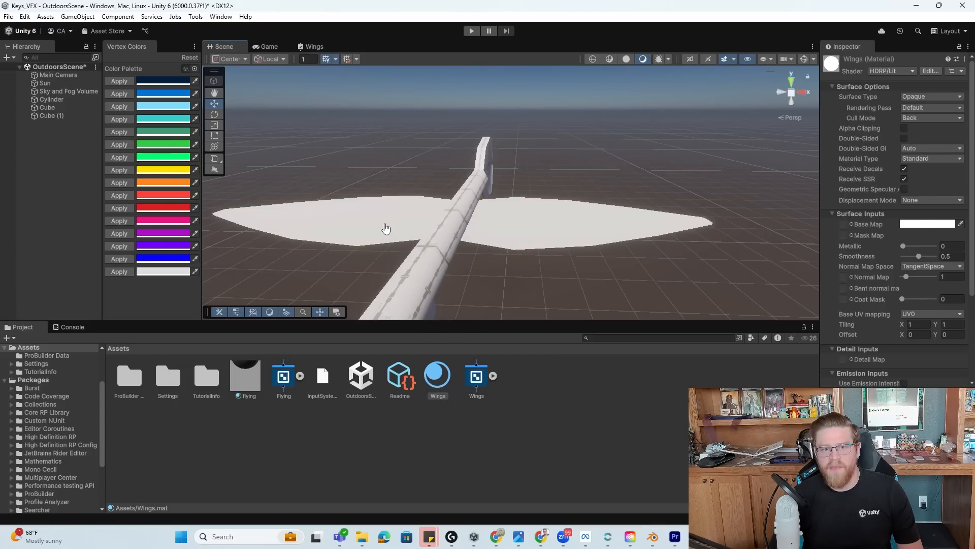
left_click(890, 70)
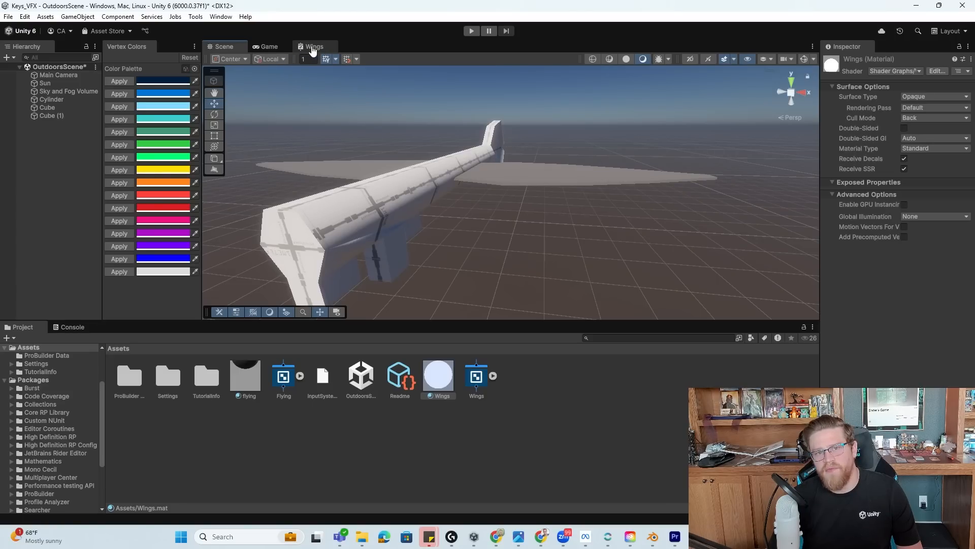
Run play mode to watch the wings flap, then stop and reopen the Wings graph.
left_click(313, 46)
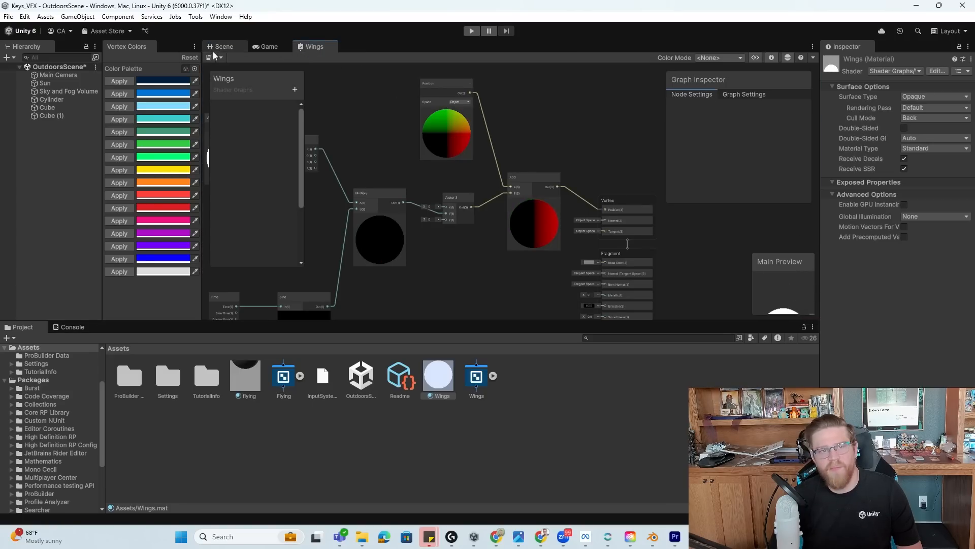
left_click(223, 46)
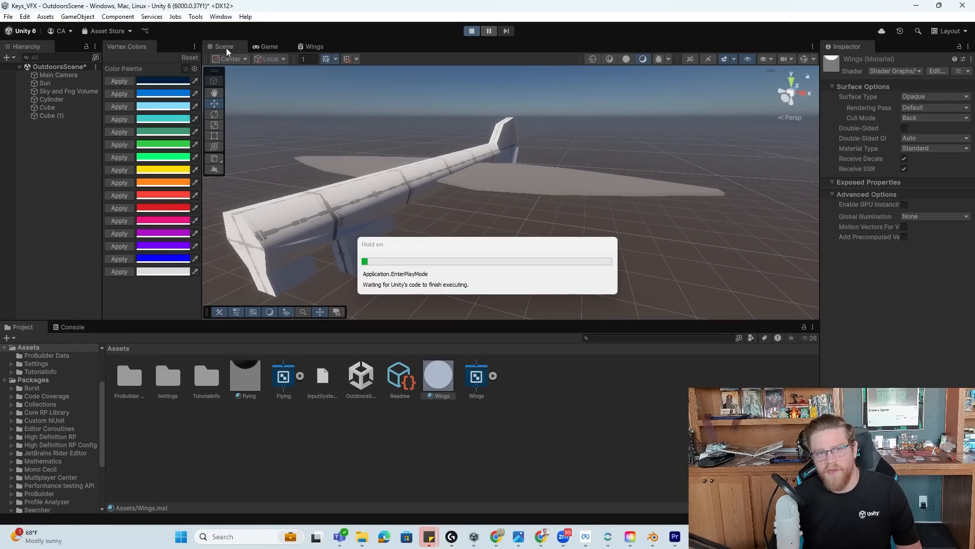
left_click(471, 31)
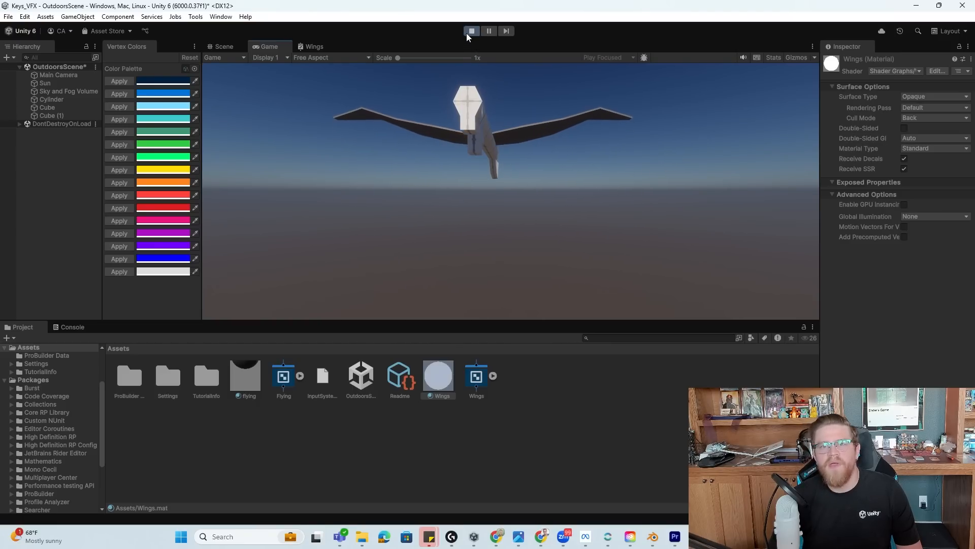
left_click(313, 46)
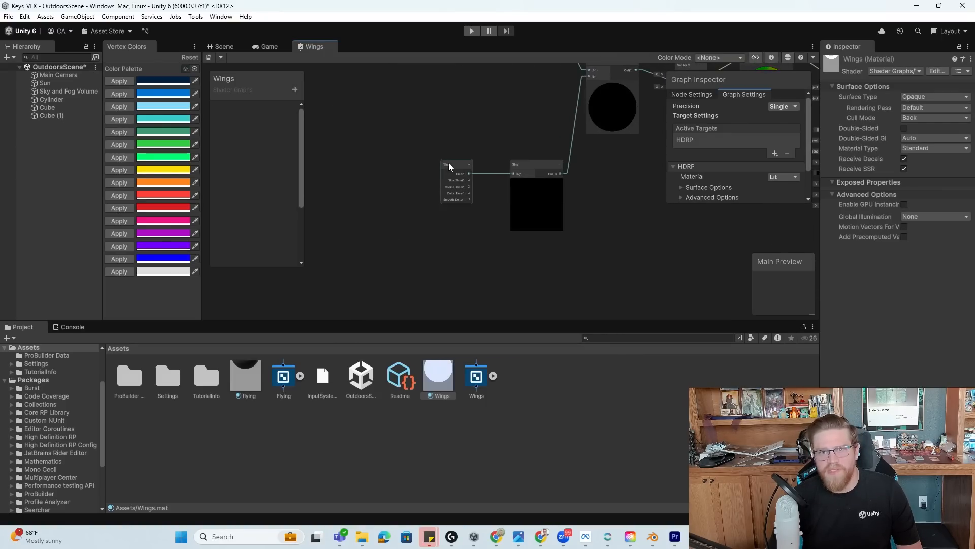
Add a Speed of Wings float, default 10, multiplying Time before the Sine node.
left_click(446, 150)
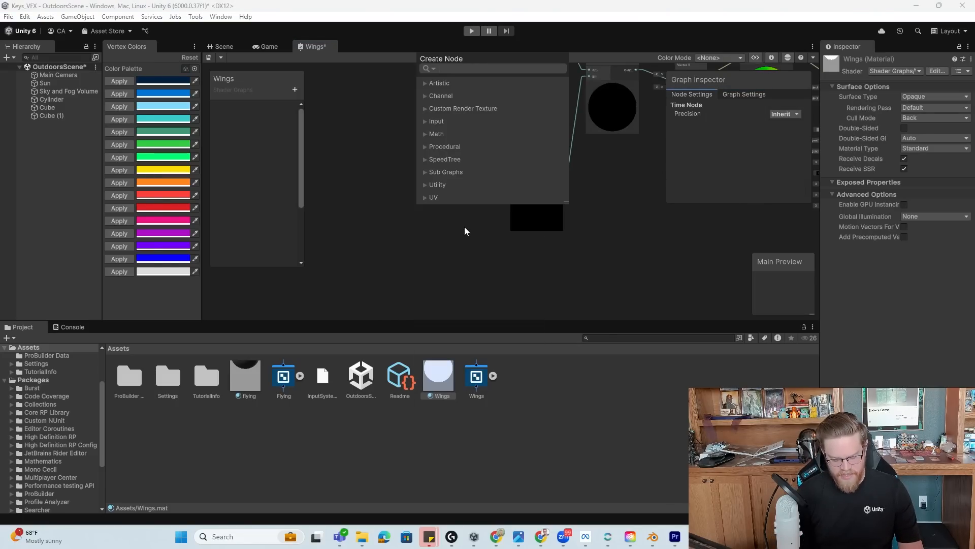
mouse_move(340, 145)
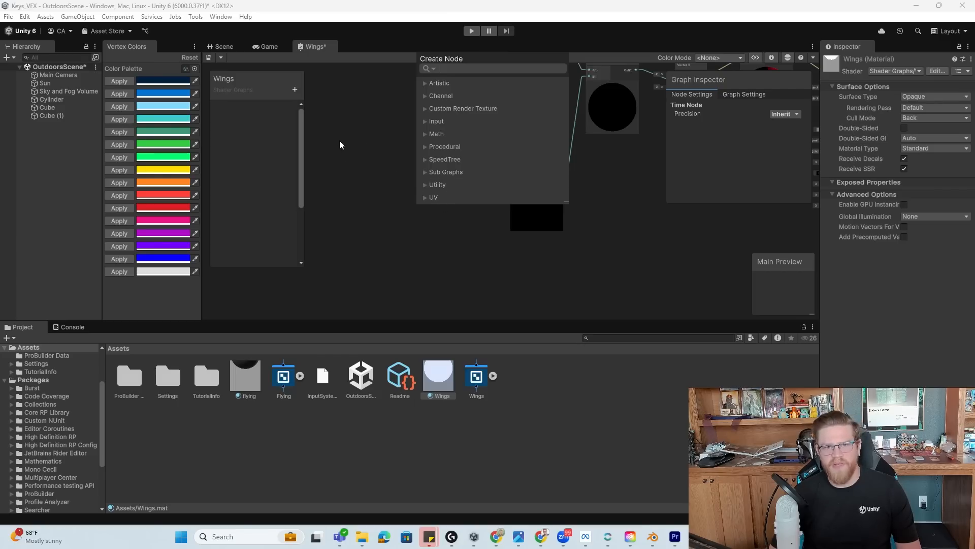
left_click(295, 89)
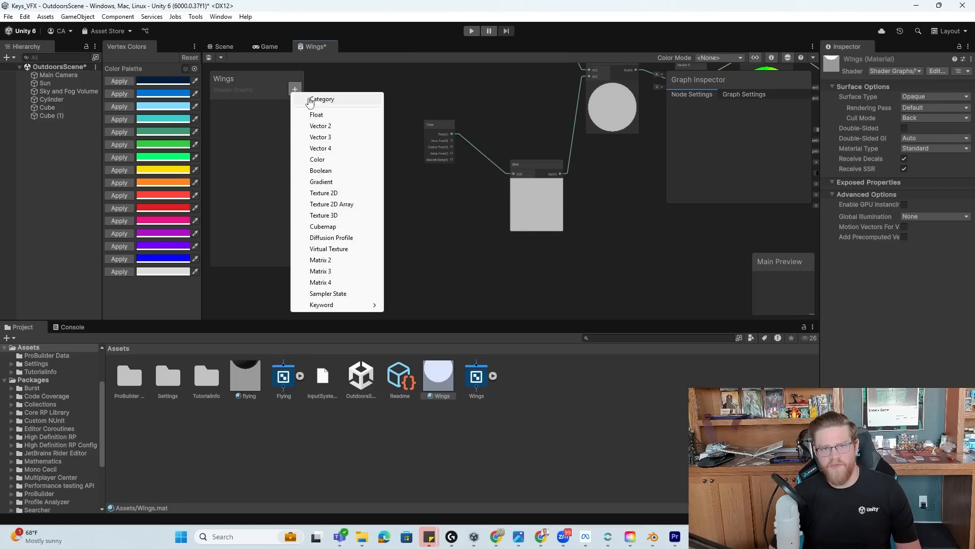
left_click(315, 115)
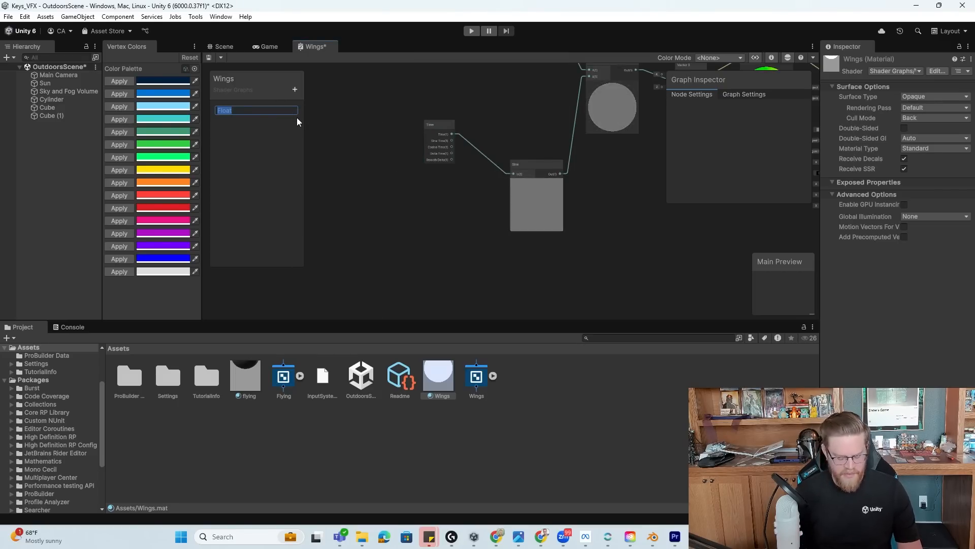
type("Speed of Wings")
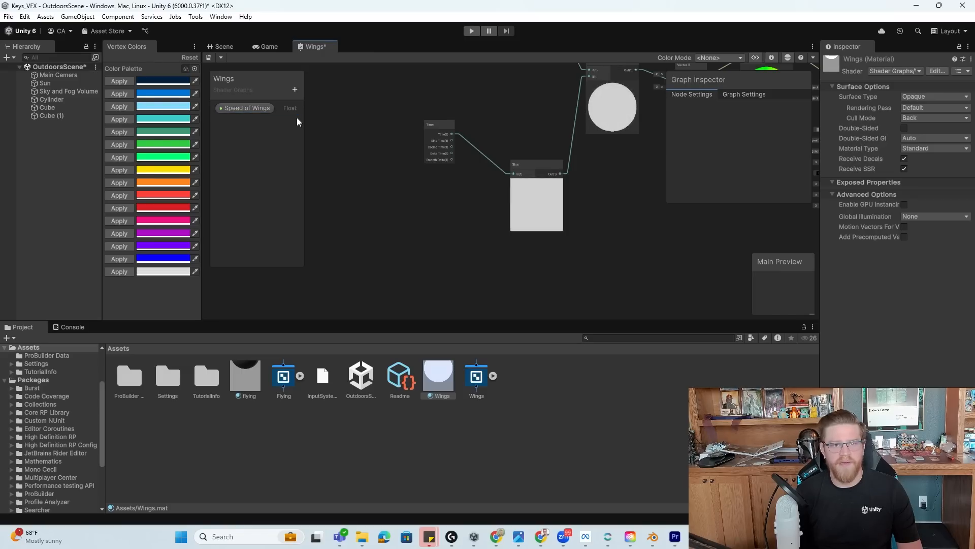
left_click(244, 108)
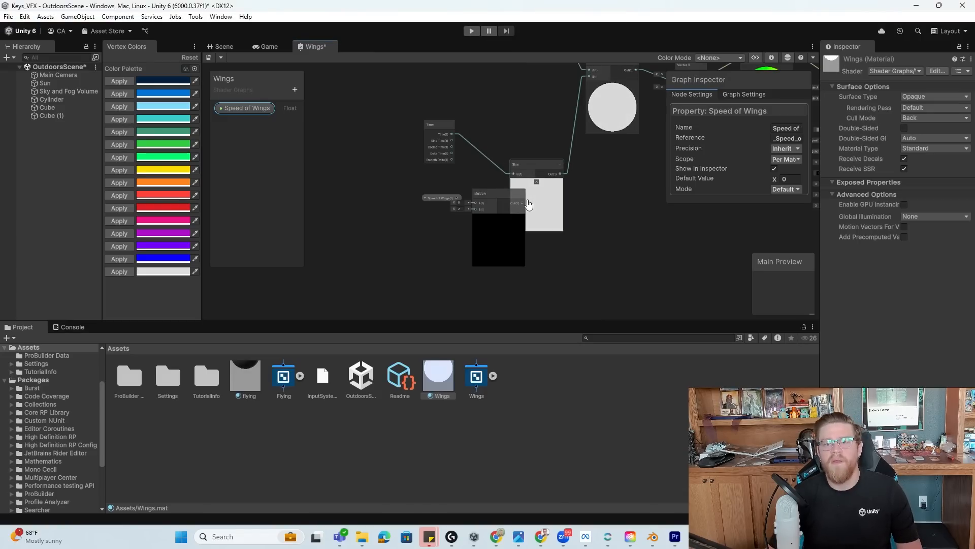
left_click(463, 185)
type("10")
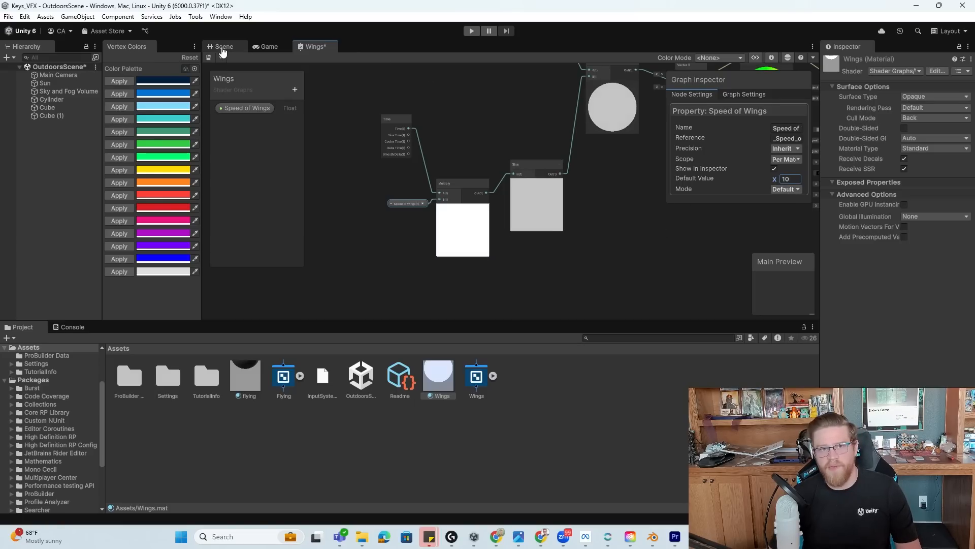
Check the faster flapping at Speed of Wings 10 in play mode, then stop.
left_click(744, 94)
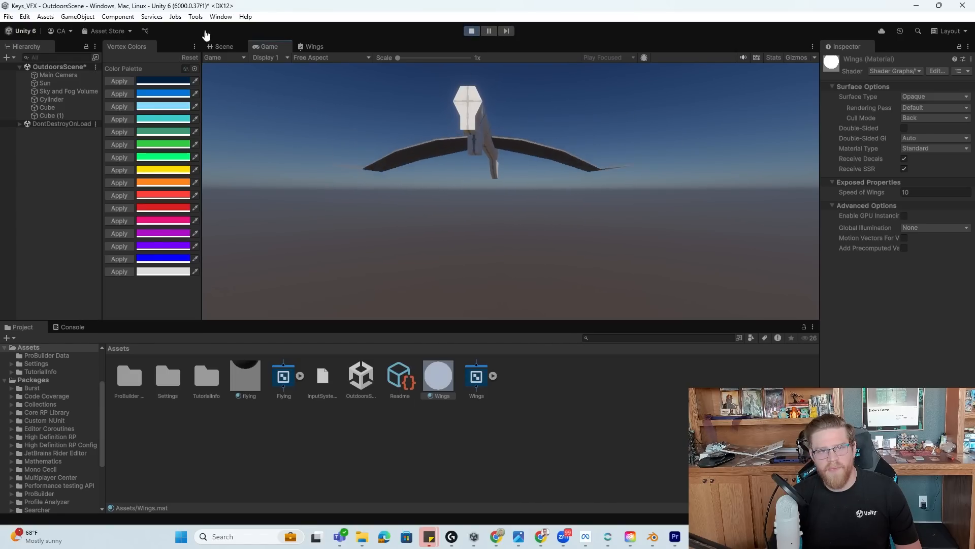
left_click(471, 30)
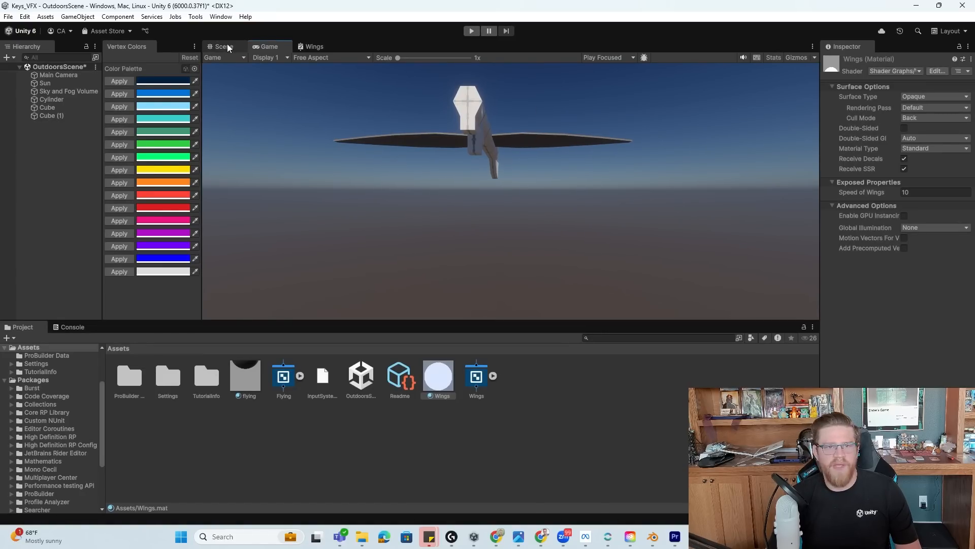
Route the Sine offset into the Vector 3's Y input feeding the vertex position.
left_click(223, 46)
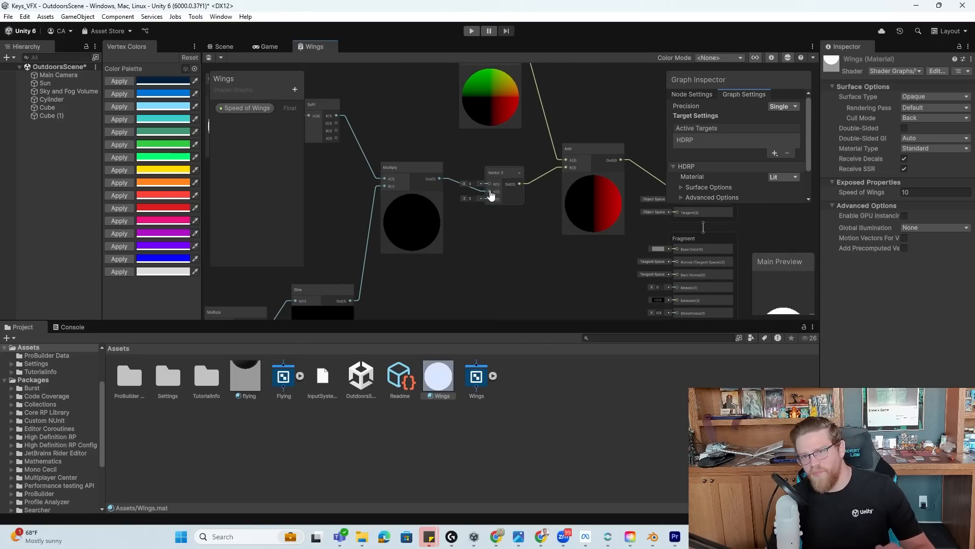
mouse_move(529, 233)
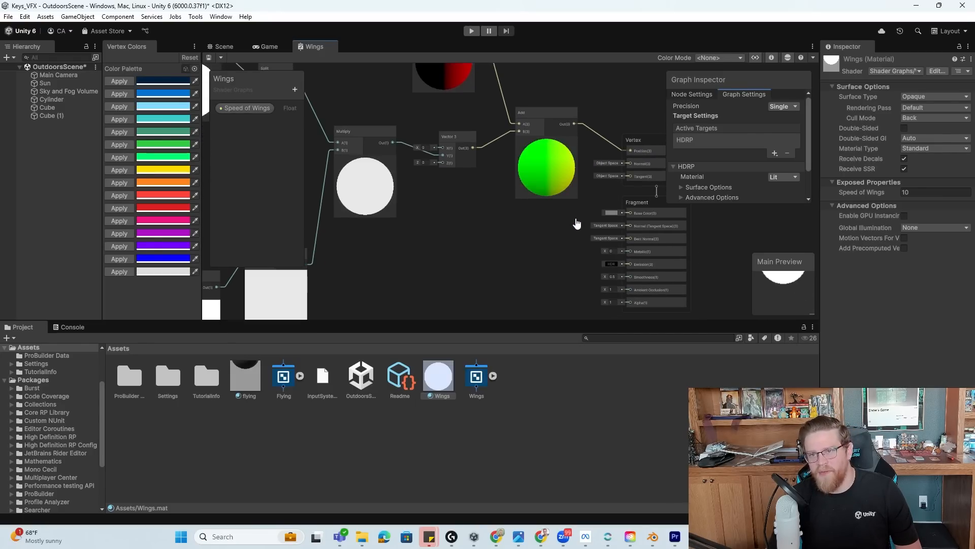
Set the Wings graph's Fragment Base Color to white (FFFFFF).
left_click(59, 74)
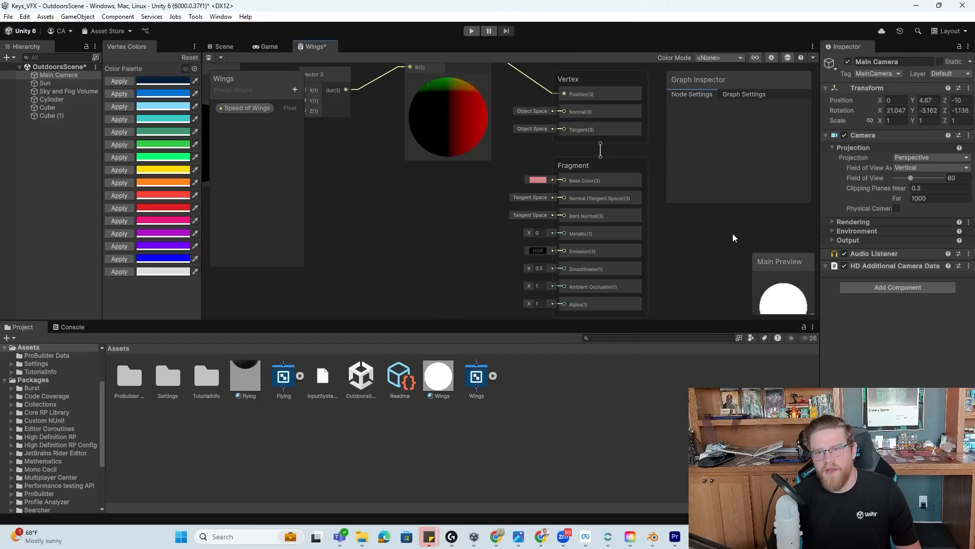
left_click(536, 179)
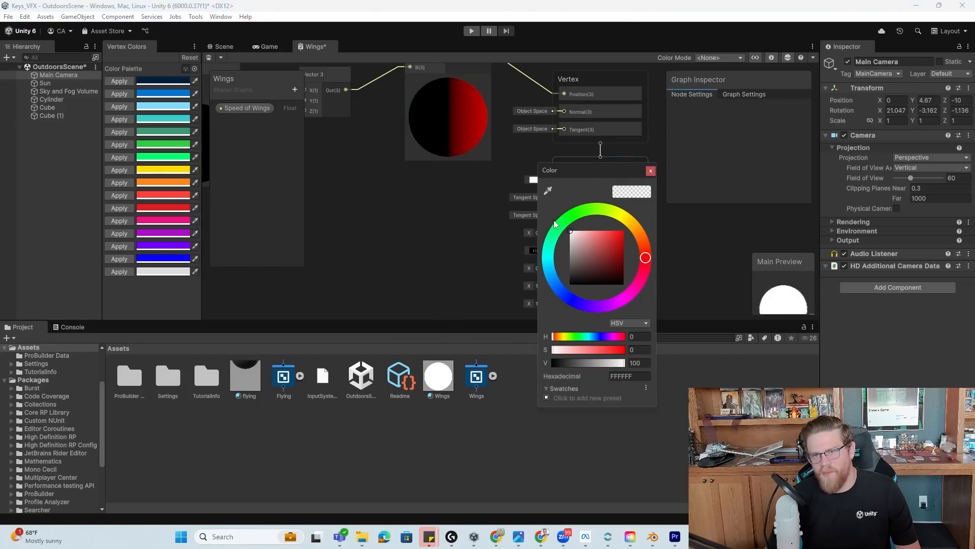
left_click(650, 171)
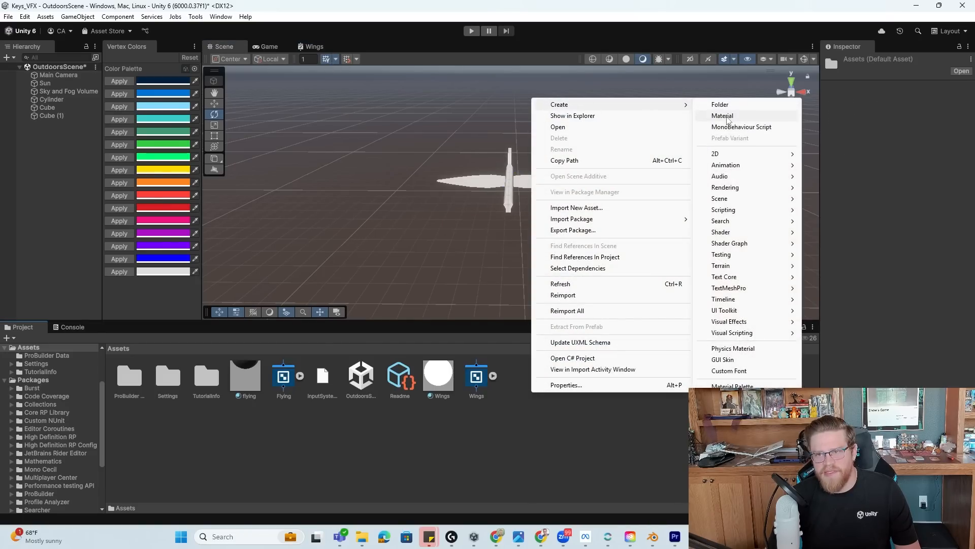
Create a gold material with yellow base colour, Metallic 1, Smoothness 0.37, on the key body.
left_click(722, 115)
type("gold")
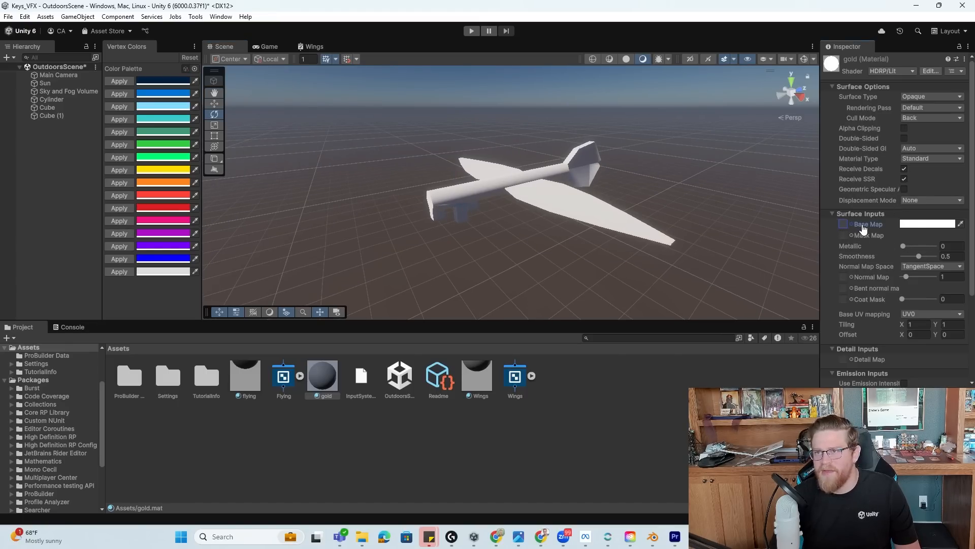
left_click(927, 223)
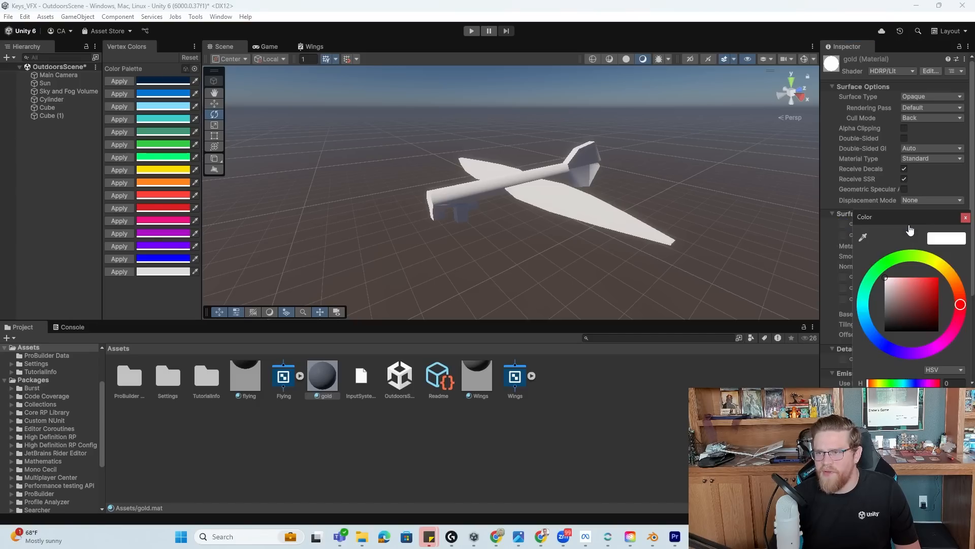
left_click(935, 284)
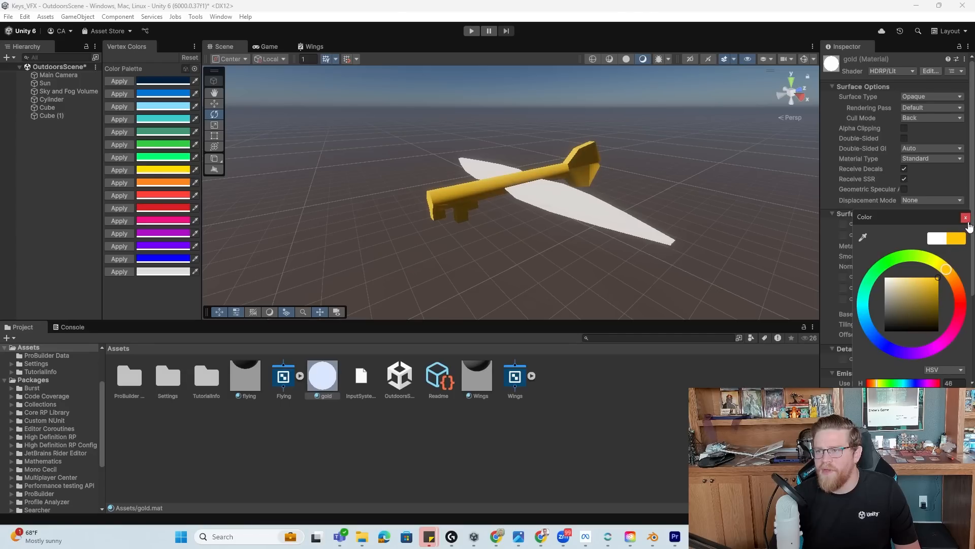
left_click(966, 218)
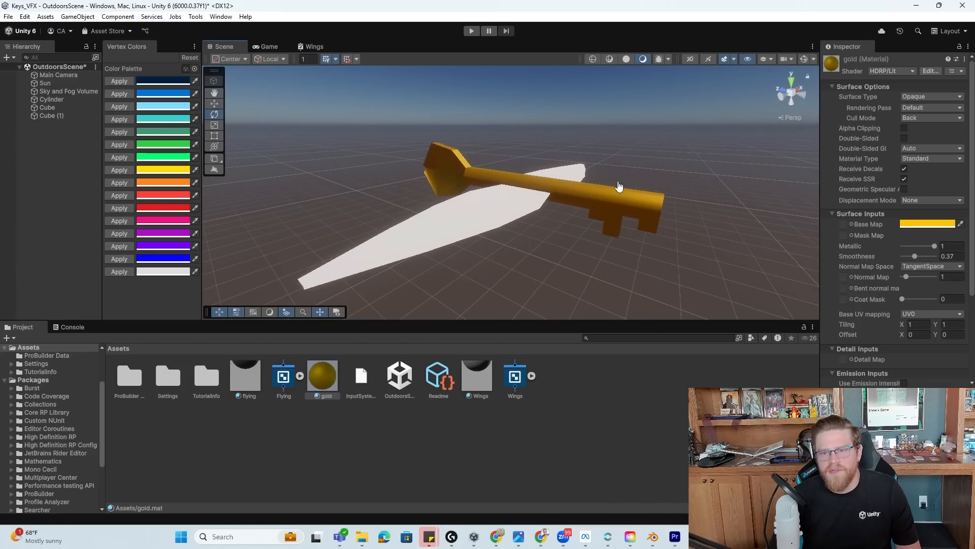
Play the scene to watch the gold key fly with flapping white wings.
left_click(471, 30)
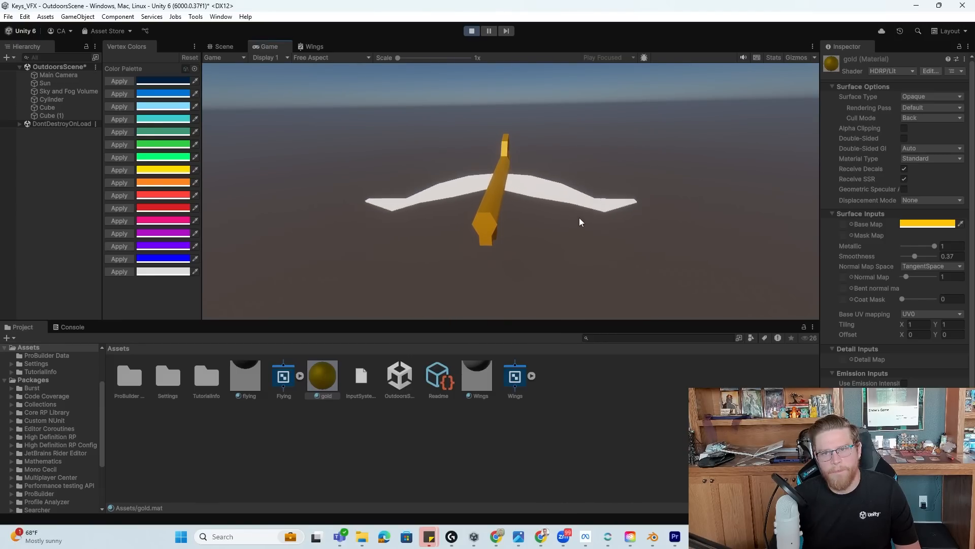
left_click(437, 376)
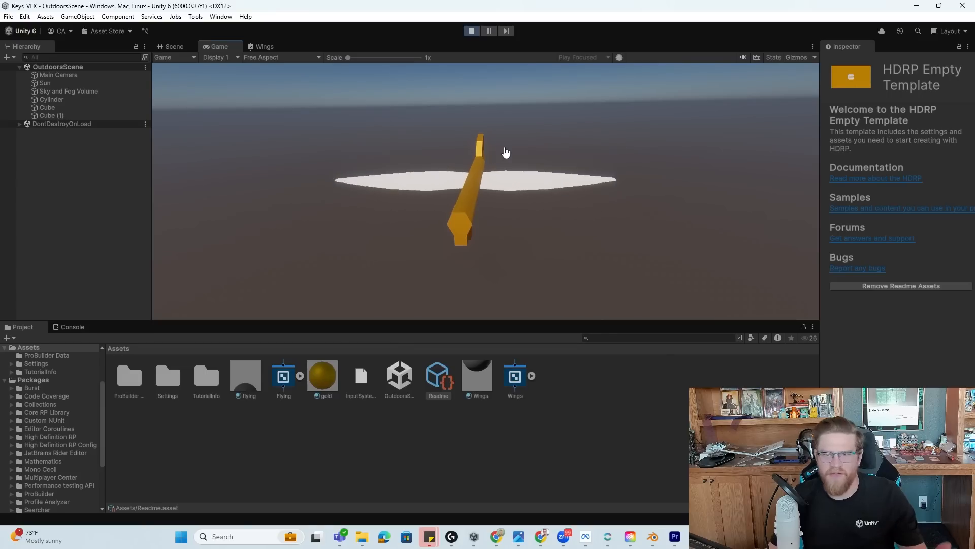
Raise the Wings material's Speed of Wings to 100 during play mode.
left_click(322, 375)
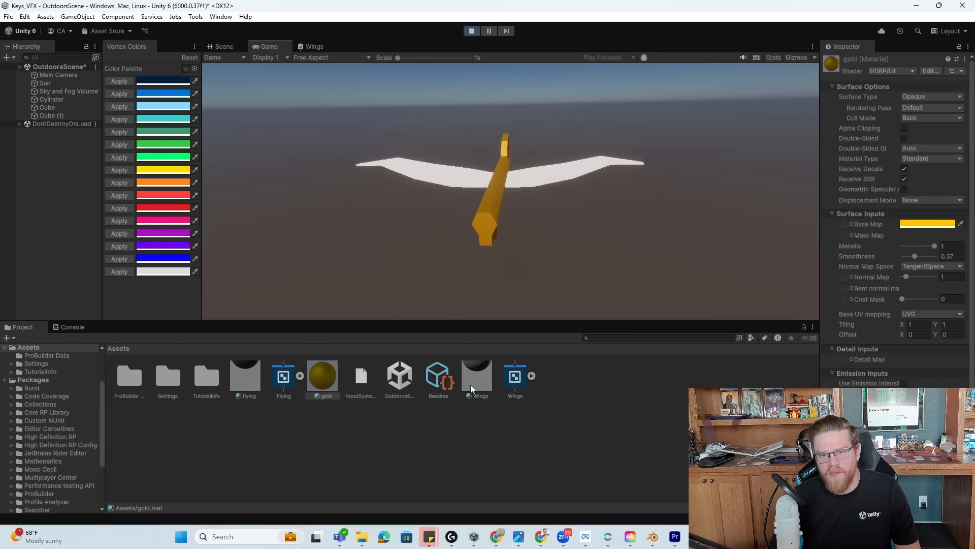
left_click(477, 376)
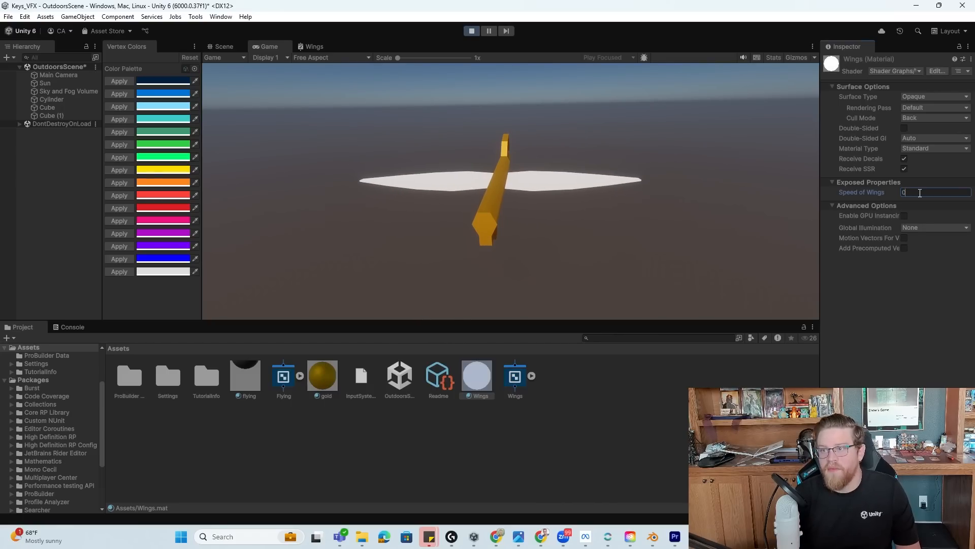
type("100")
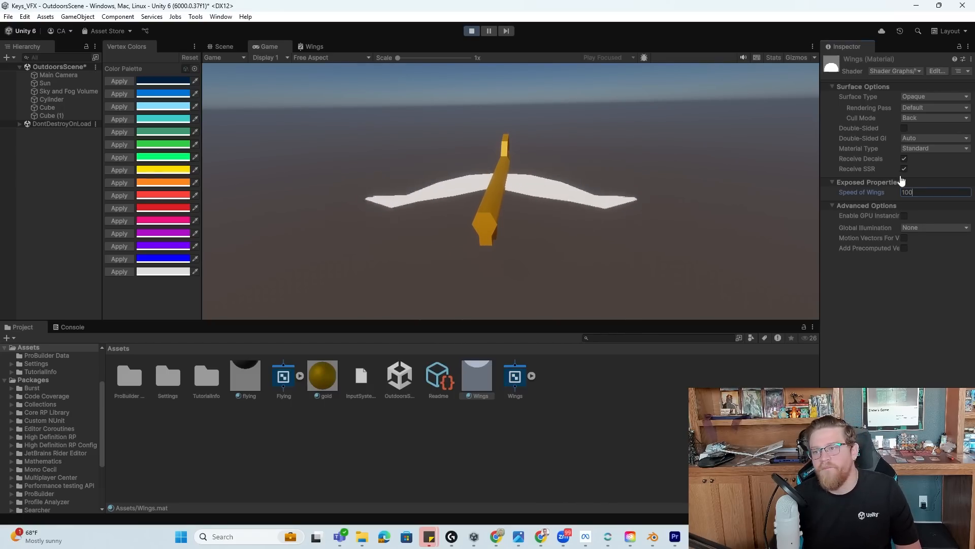